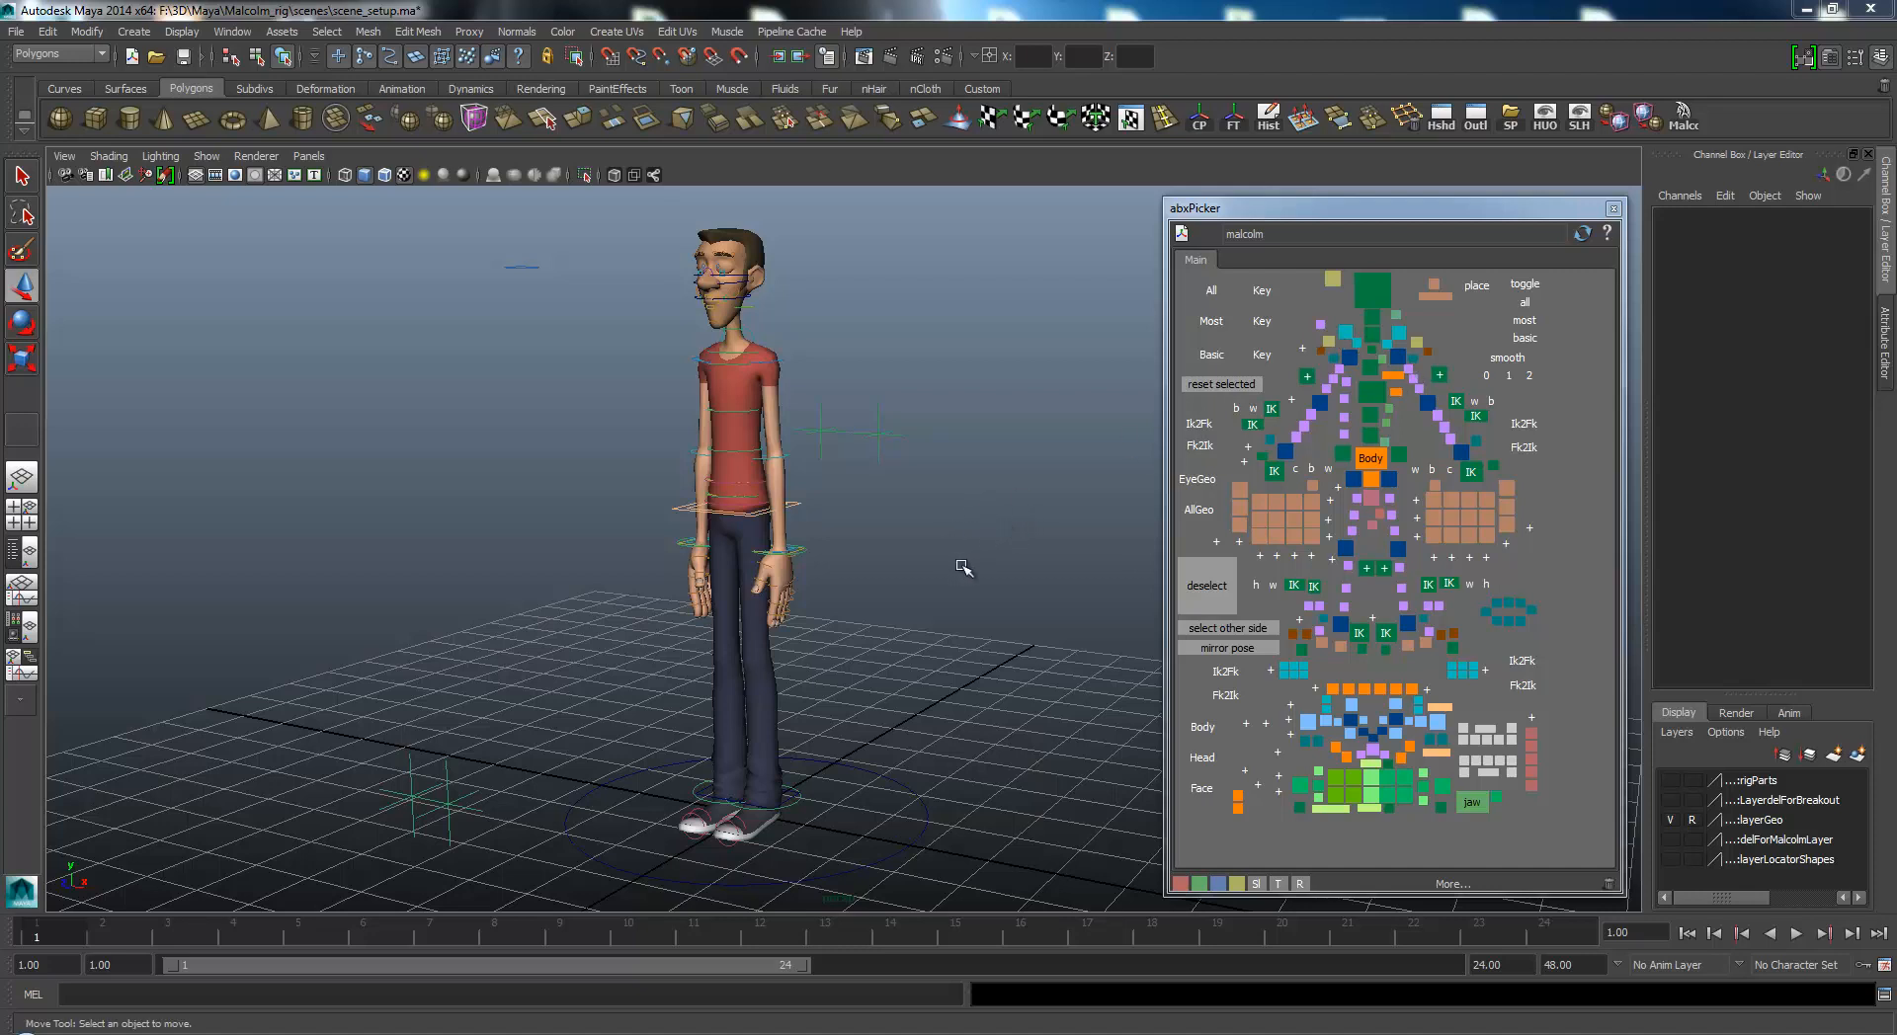
mouse_move(917, 591)
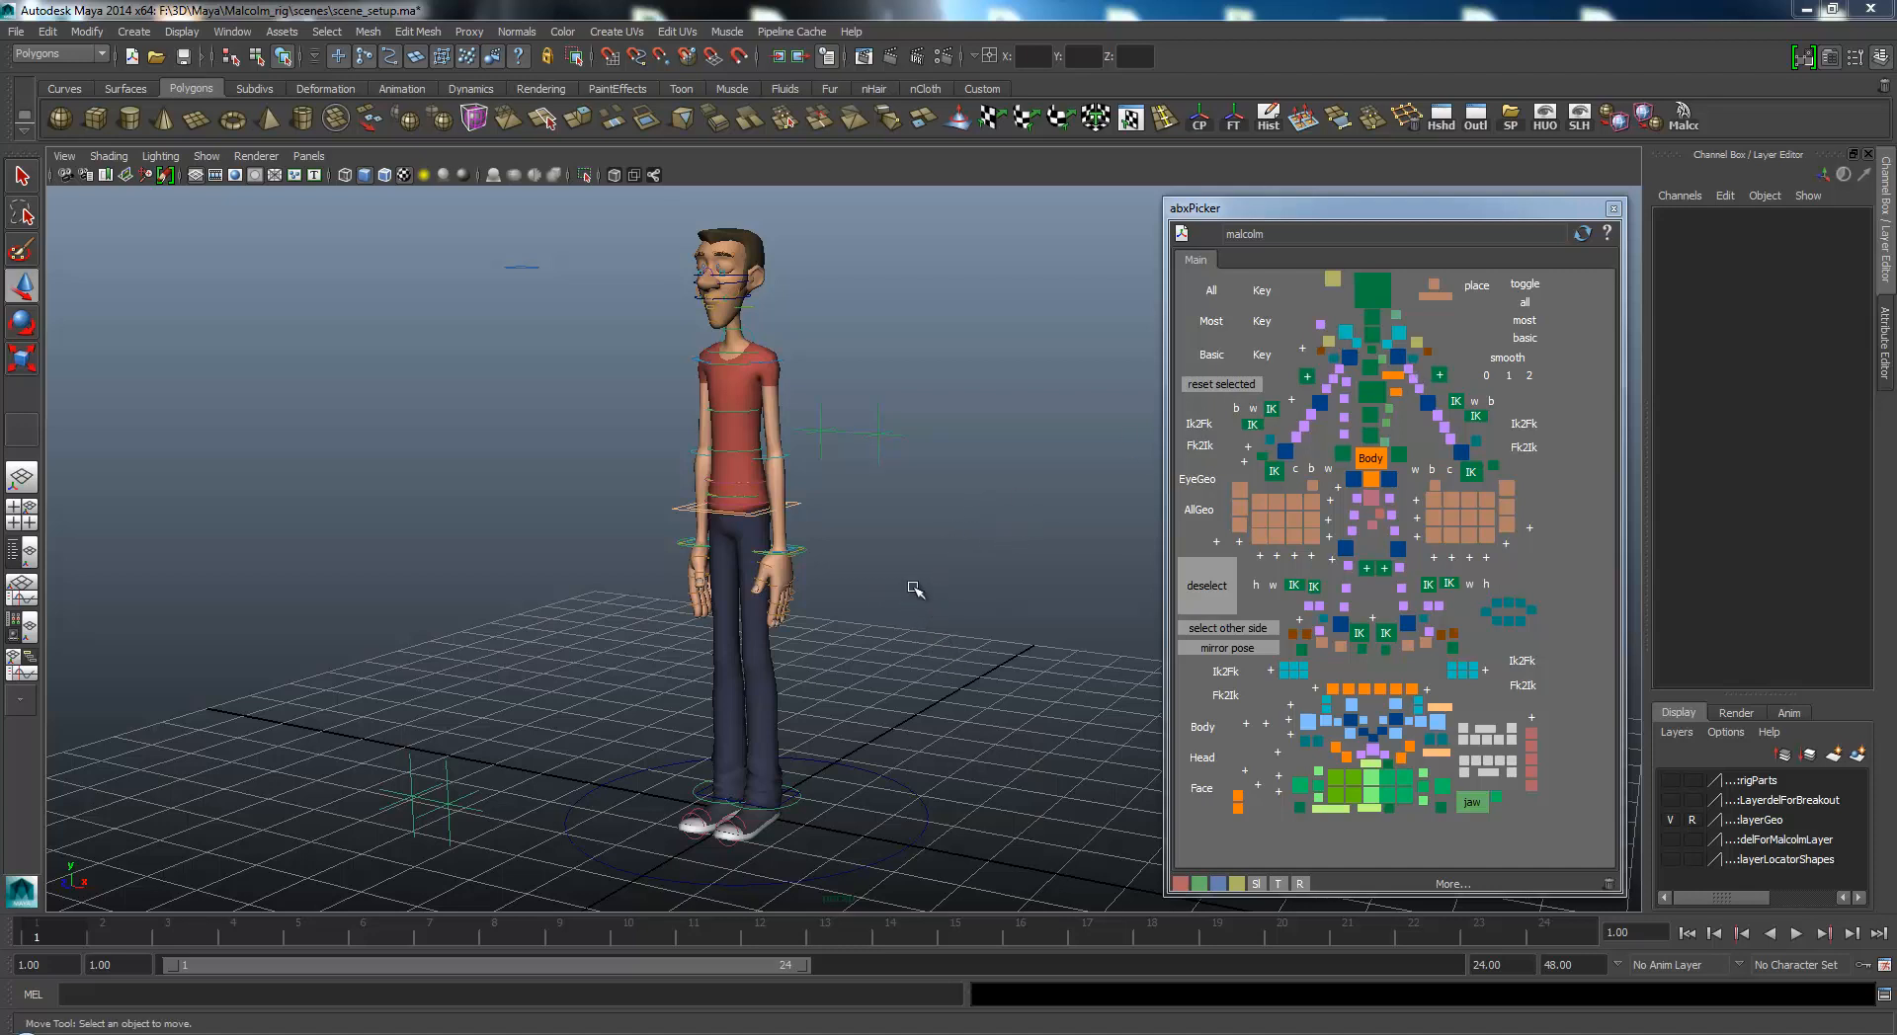
mouse_move(757, 290)
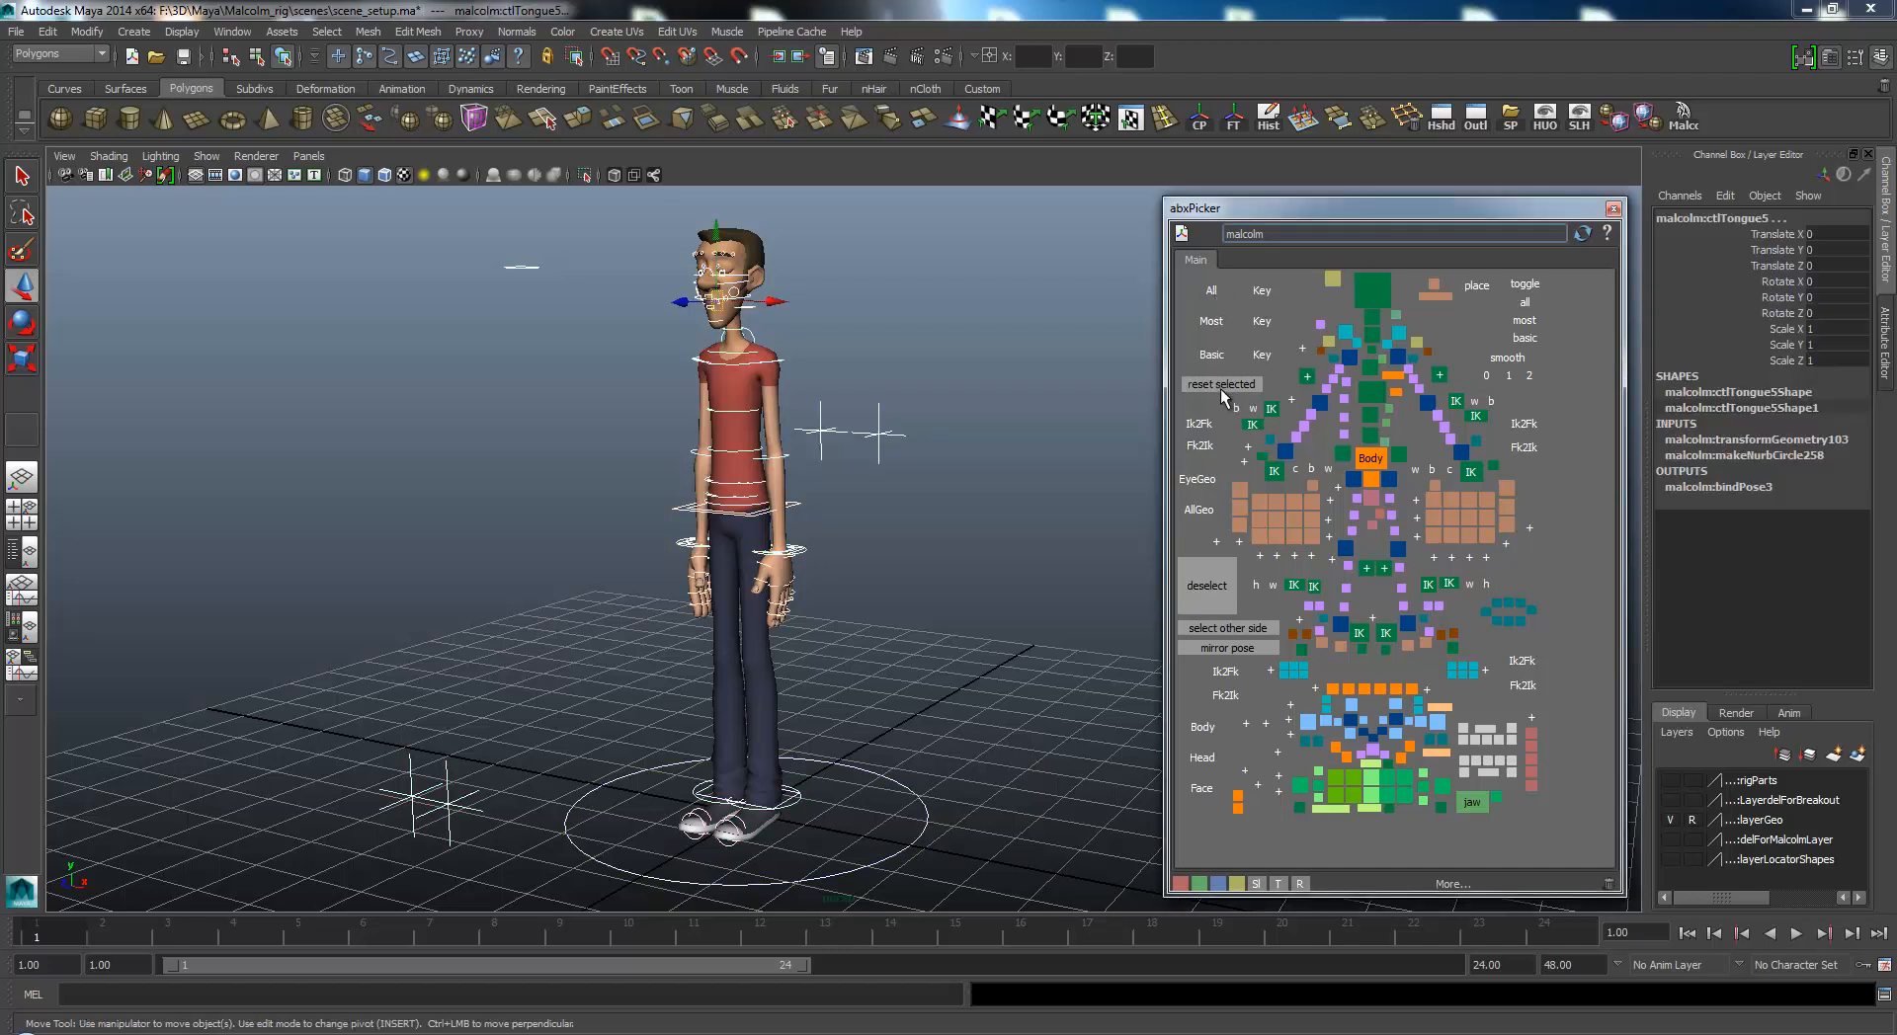
Deselect all rig controls by clicking empty viewport space.
click(1014, 504)
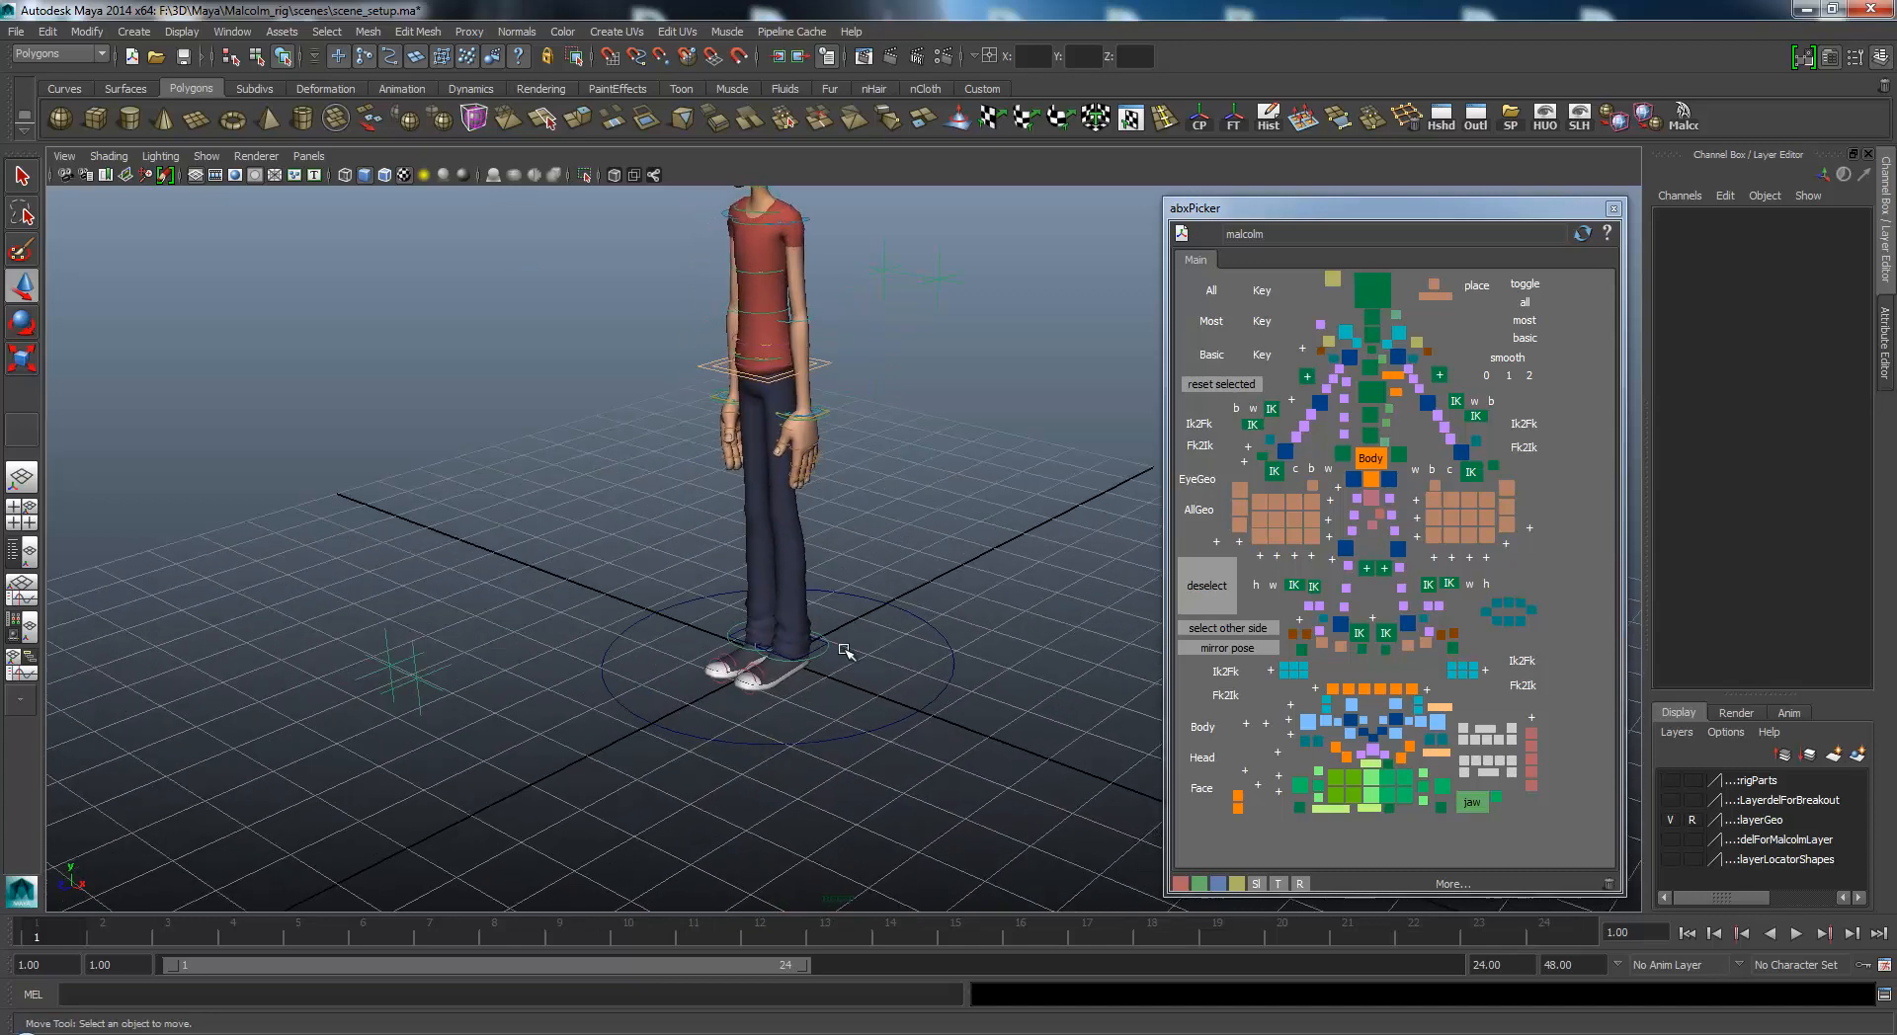
mouse_move(893, 569)
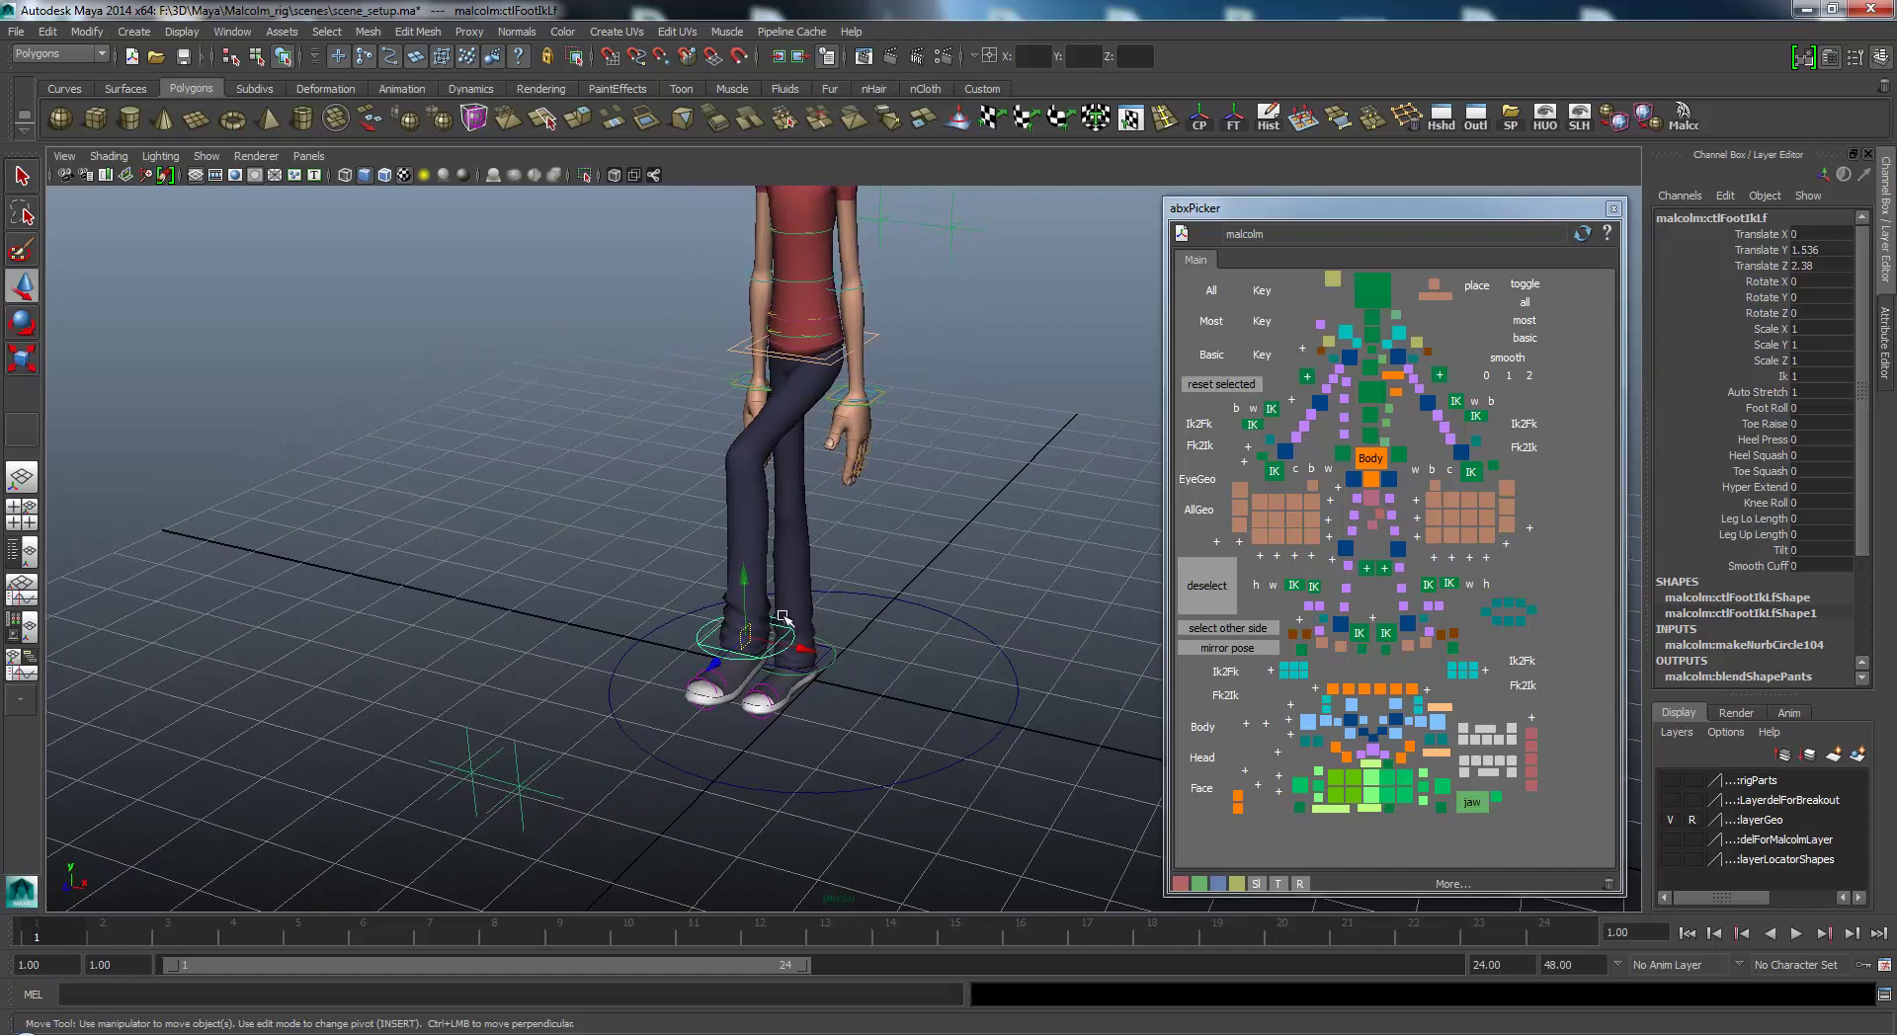
mouse_move(826, 388)
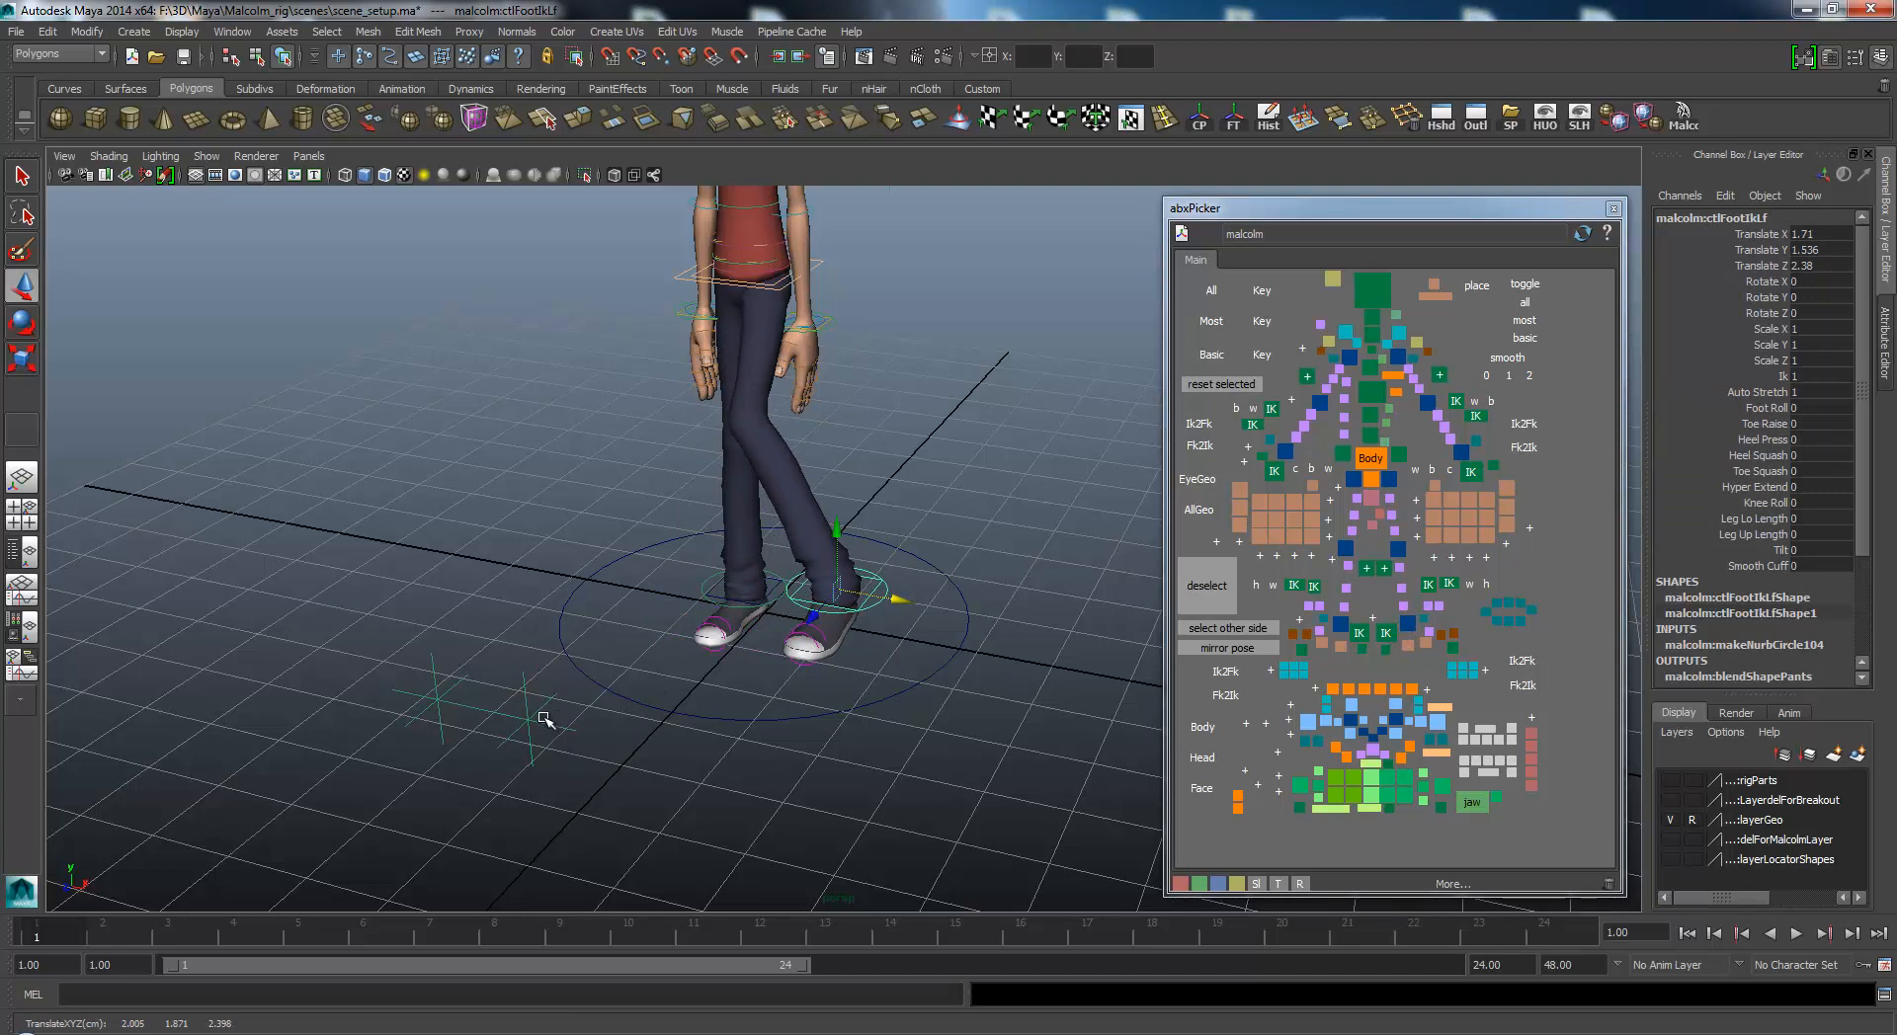
mouse_move(747, 387)
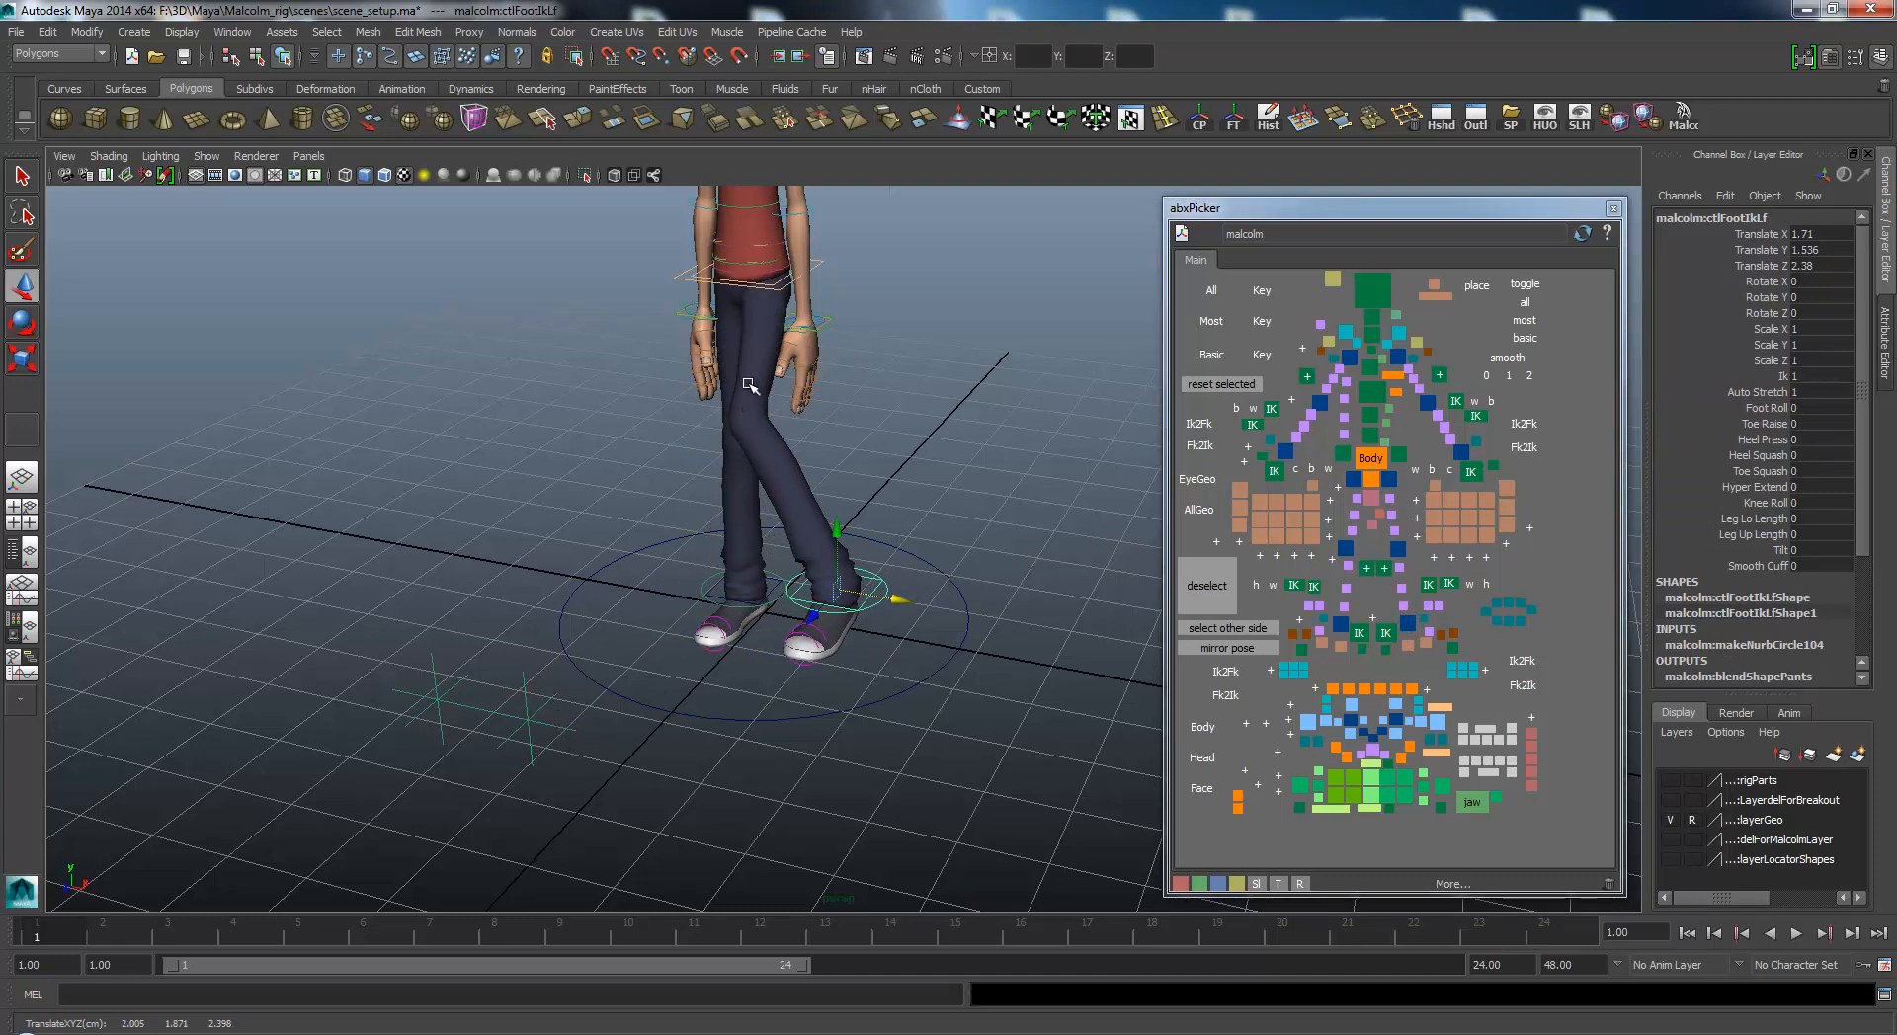
Select the left knee pole vector and move it to re-aim the knee.
click(520, 719)
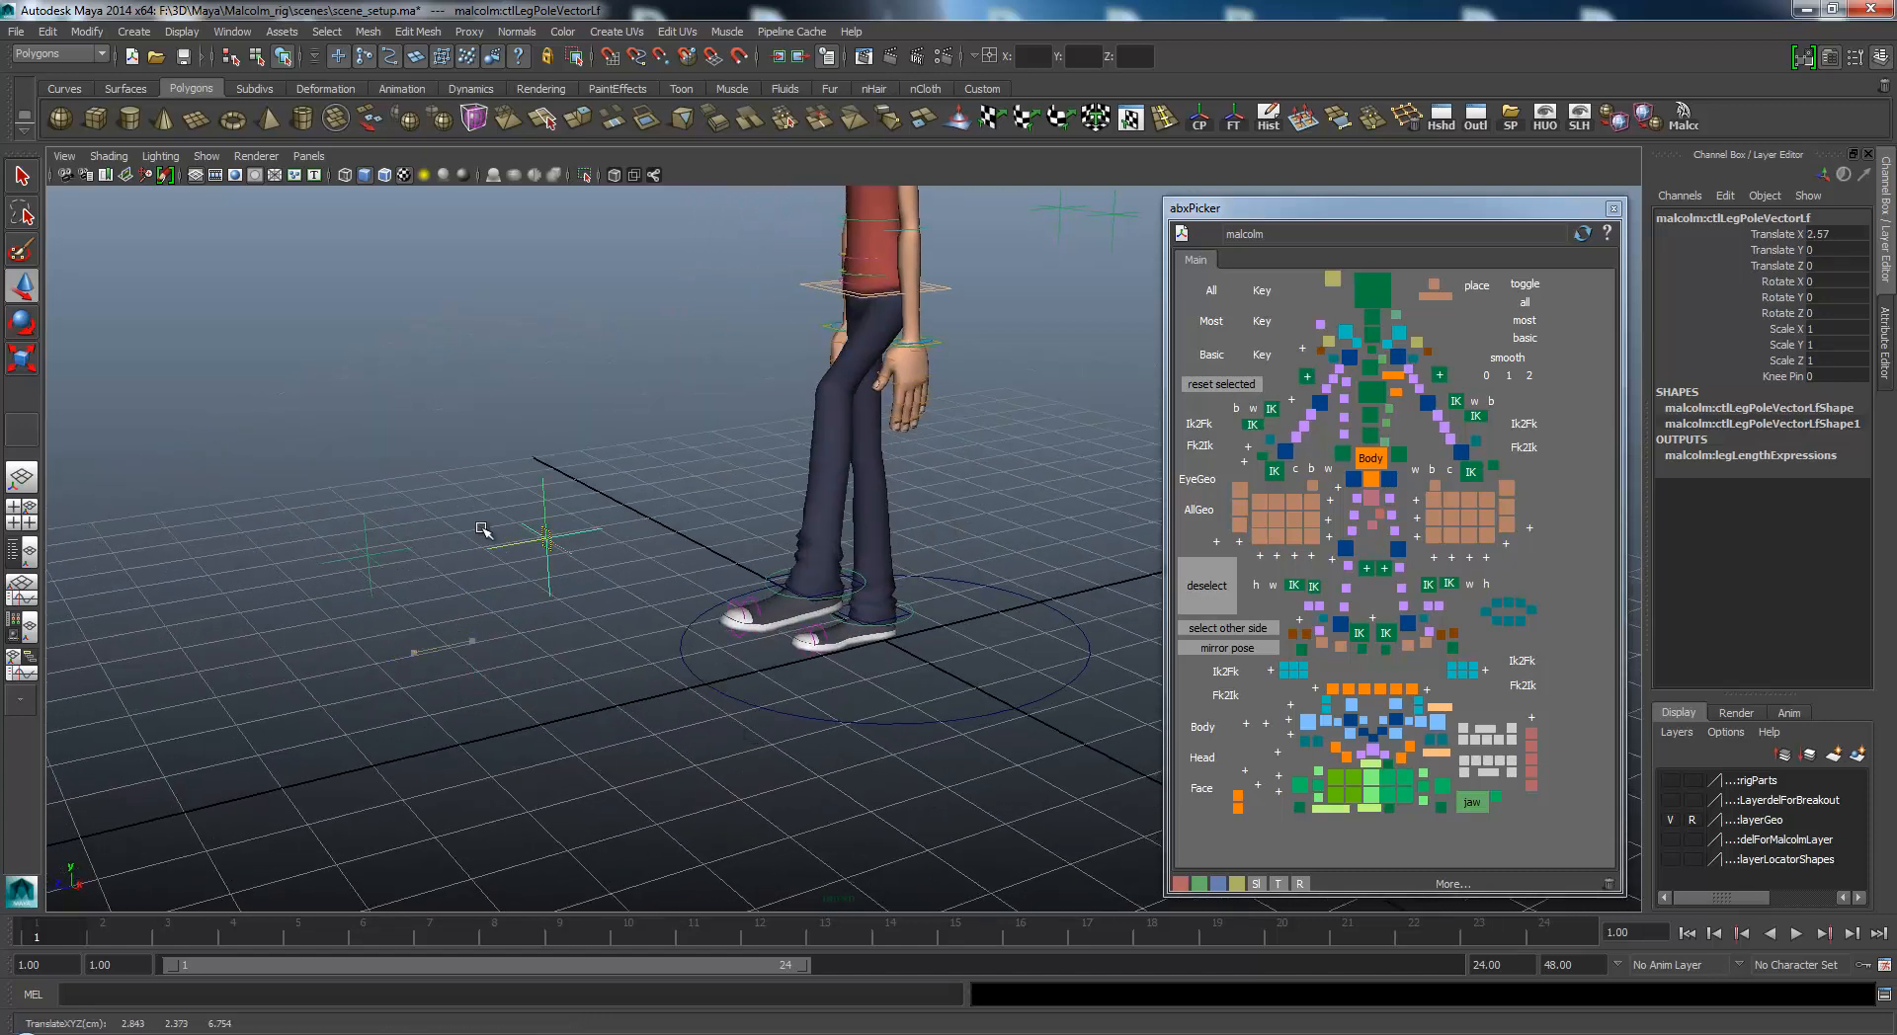
drag(484, 531, 541, 597)
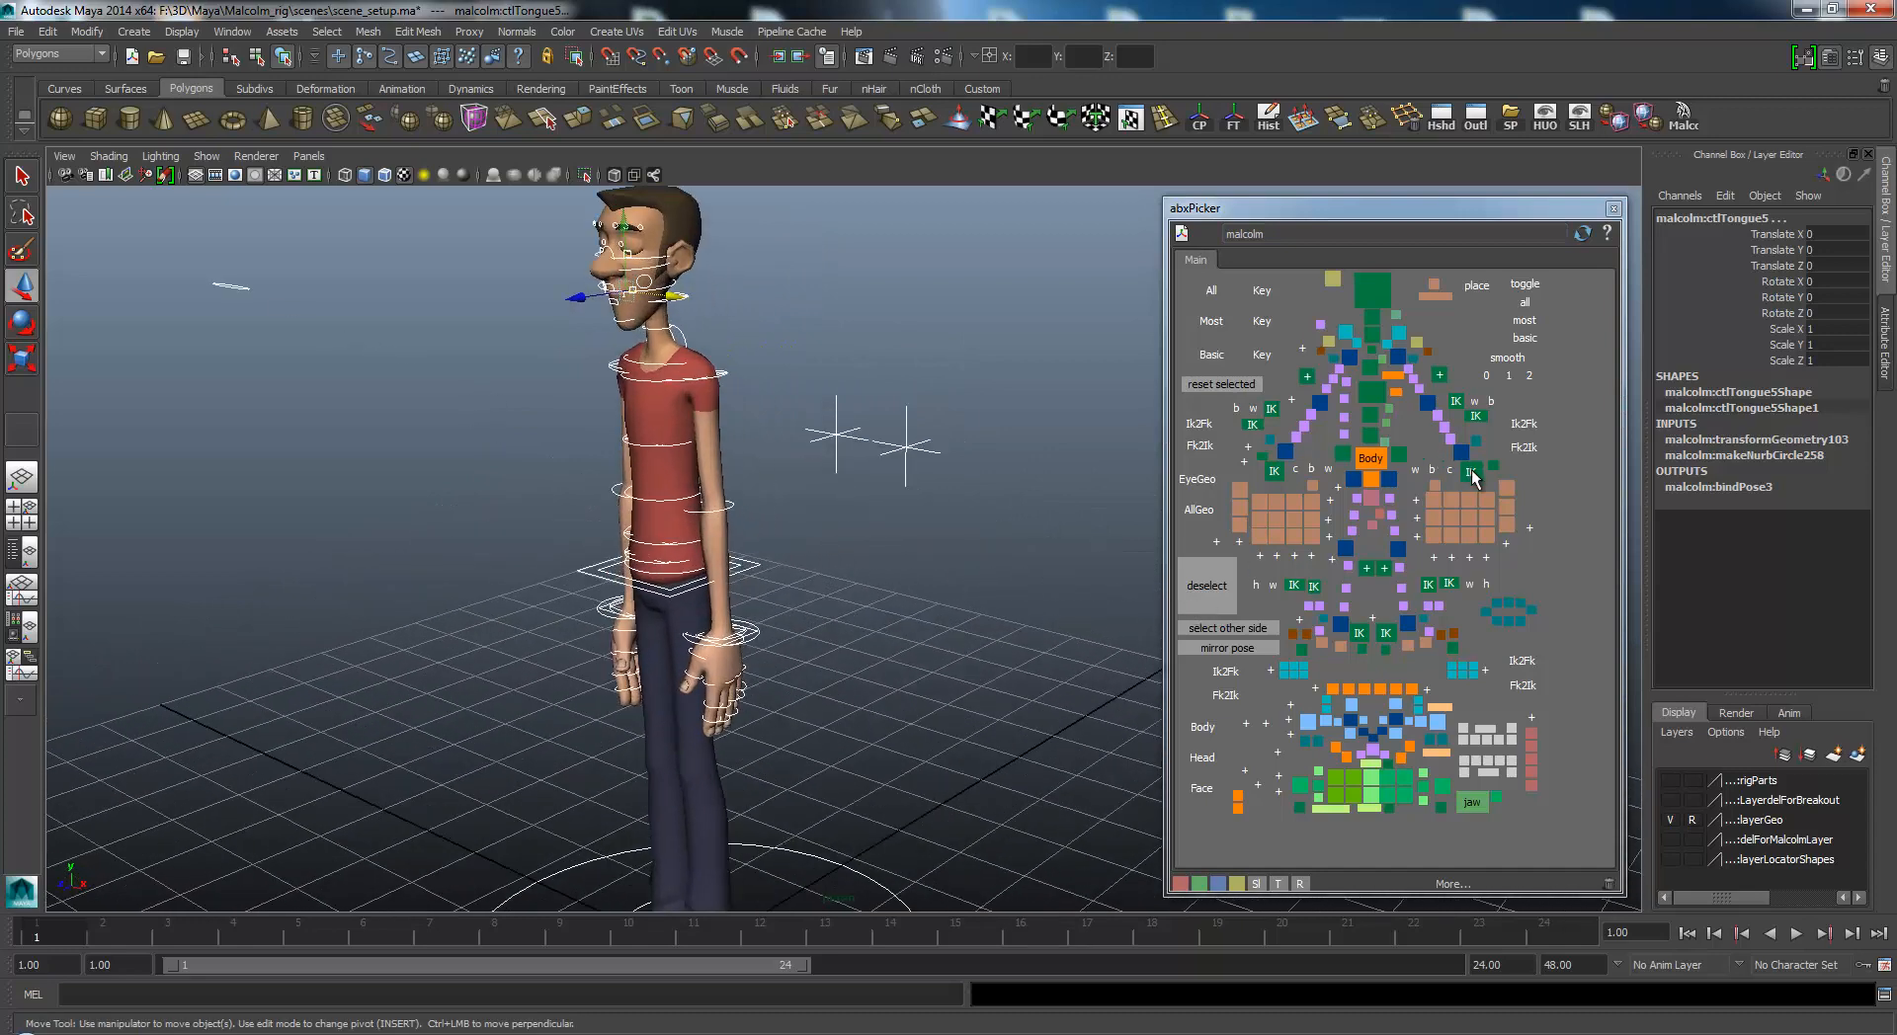
Move the left elbow pole vector outward so the elbow swings away from the body.
click(1471, 473)
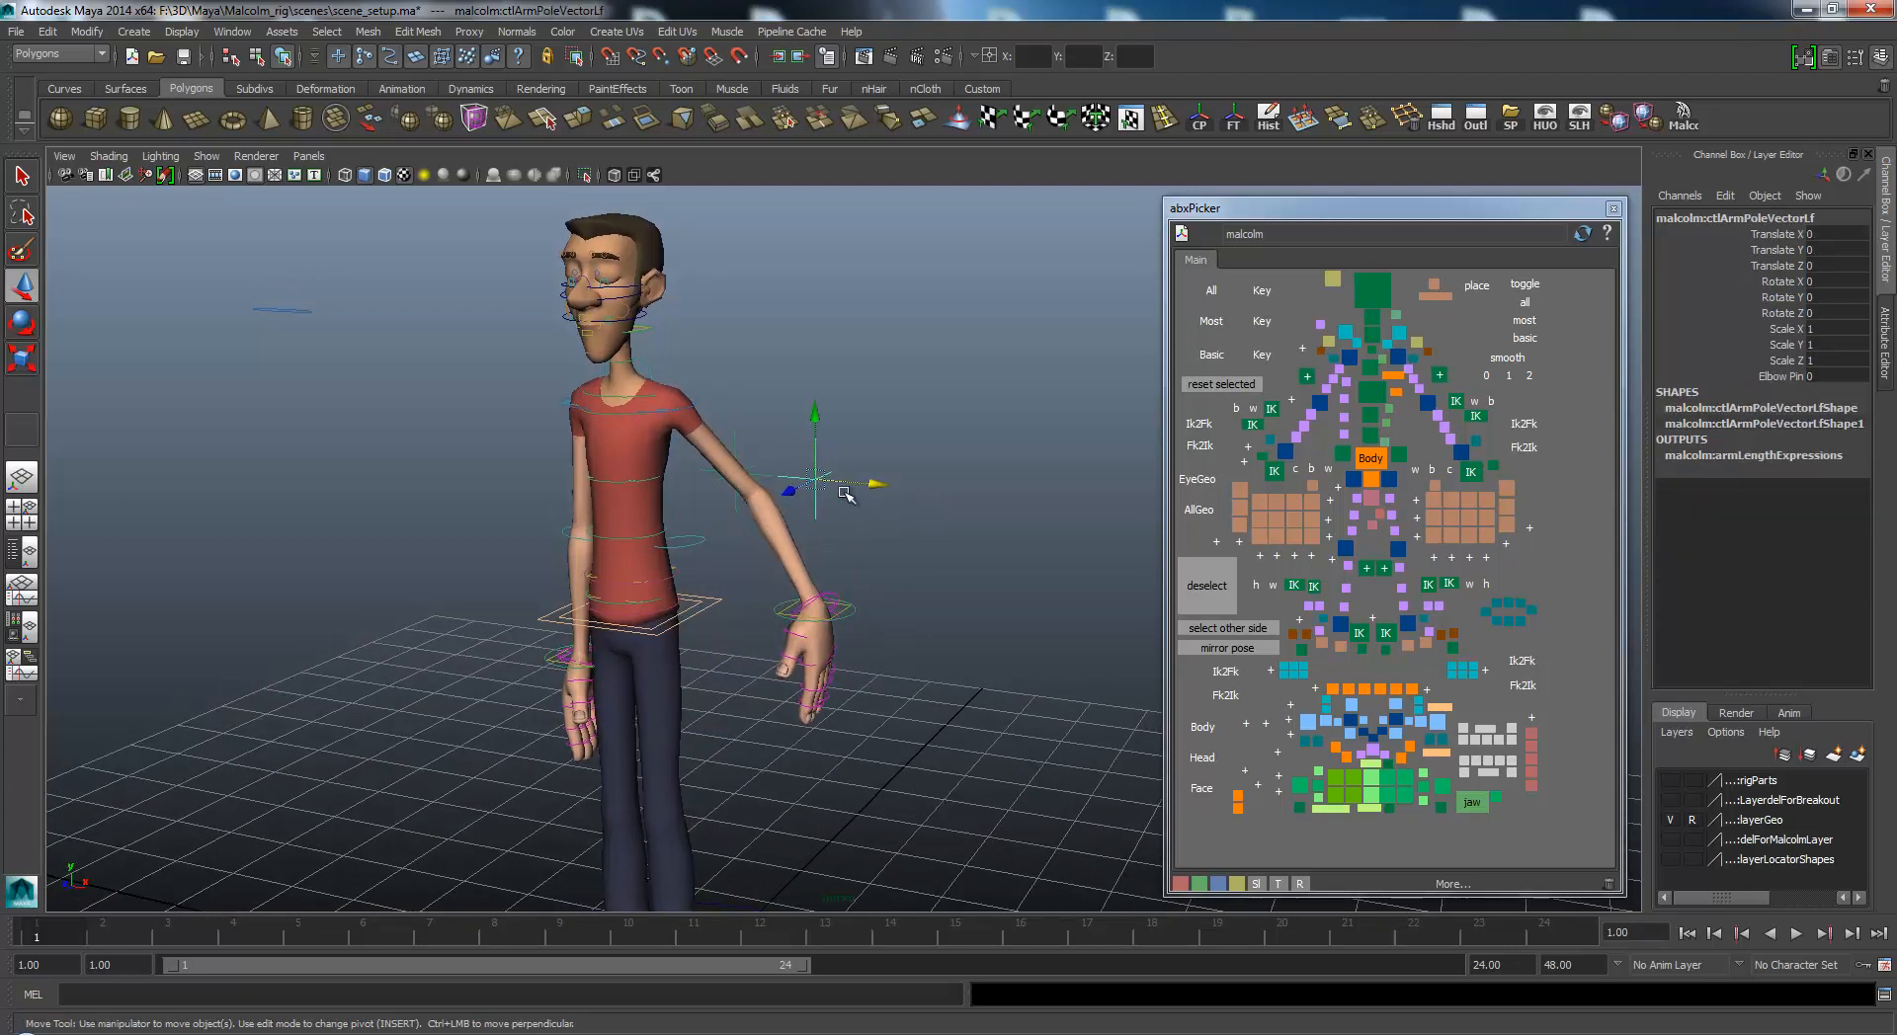
drag(848, 496, 822, 455)
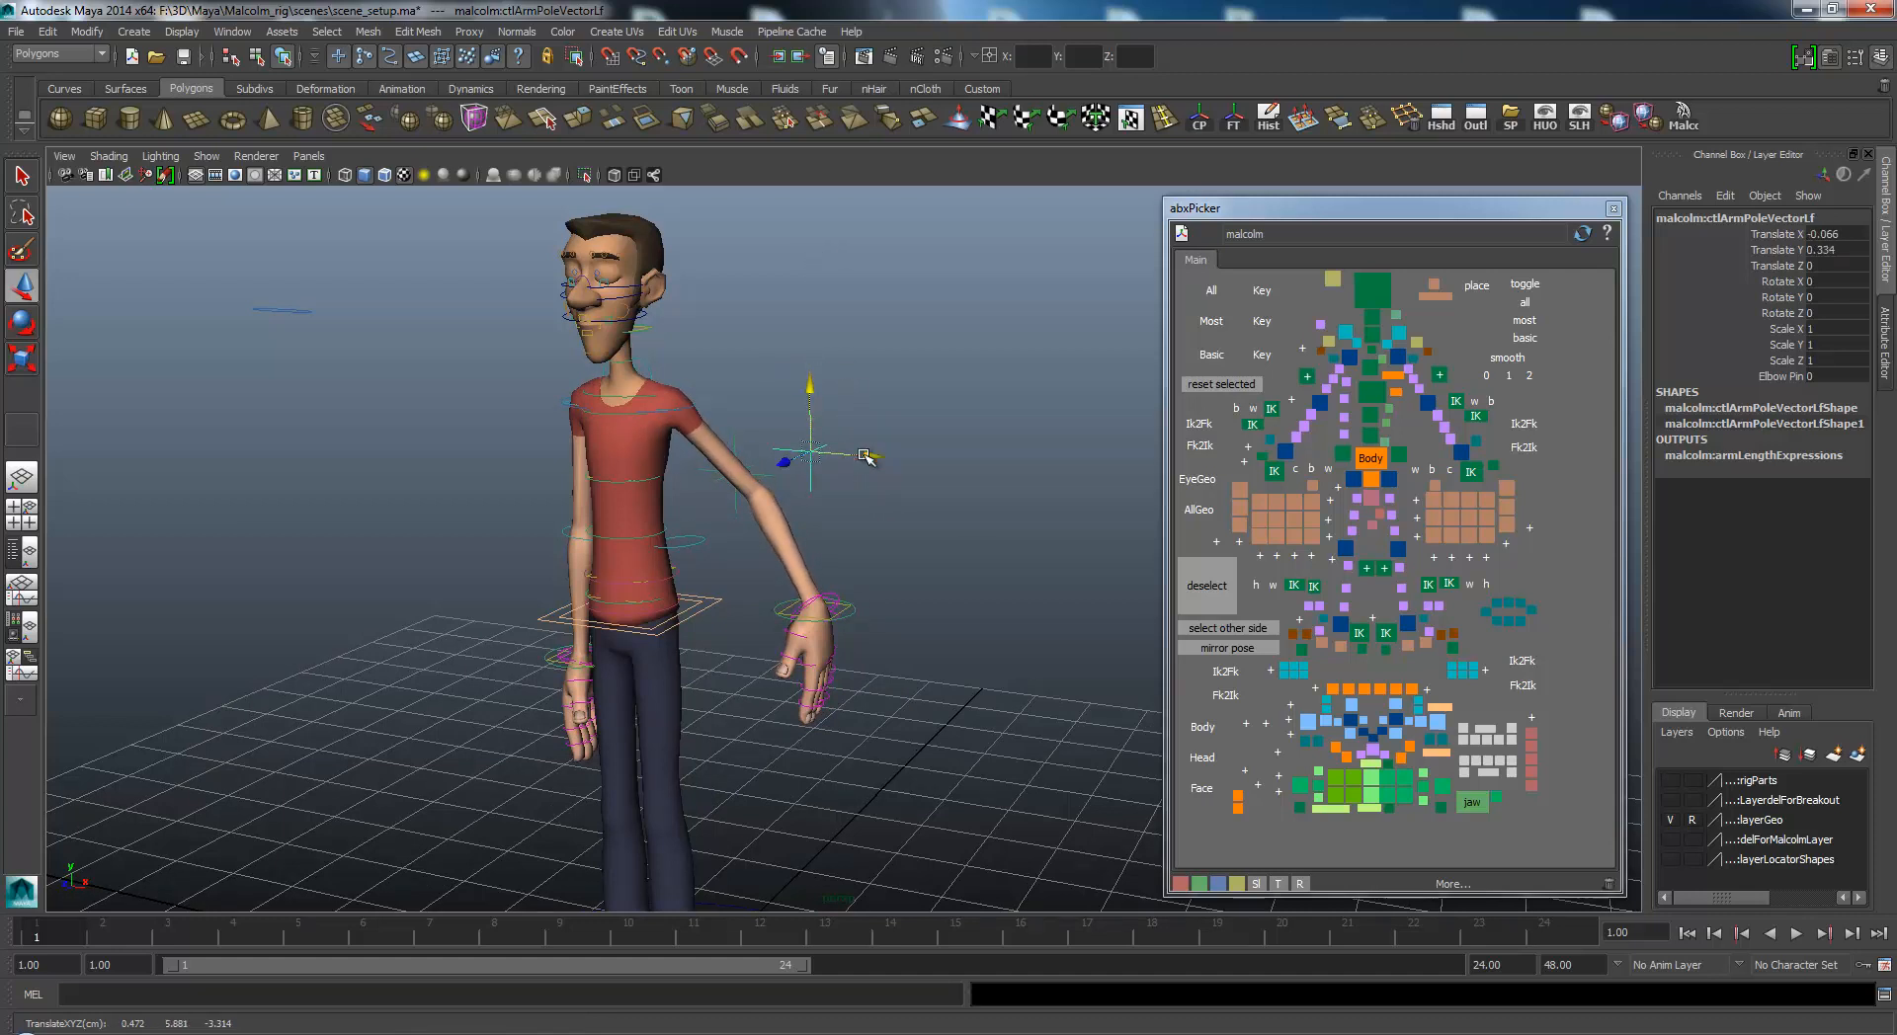
drag(792, 457, 871, 456)
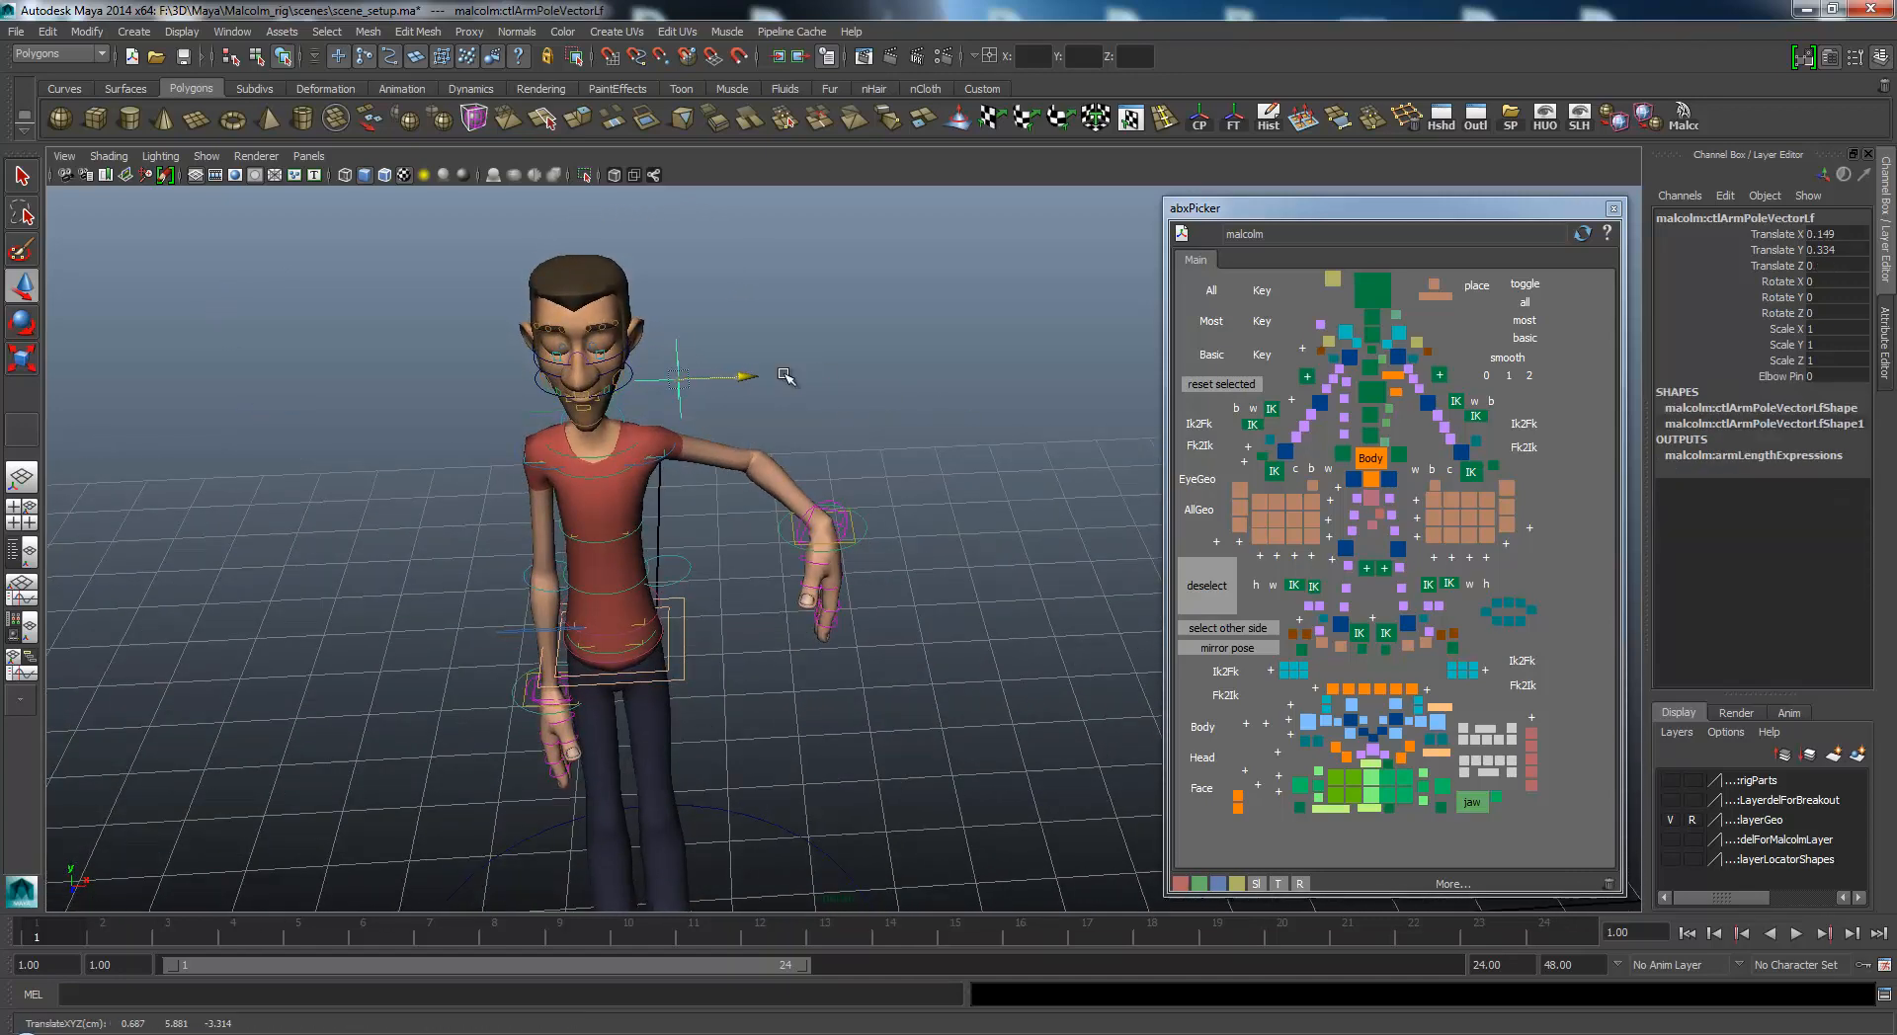
drag(683, 369, 765, 291)
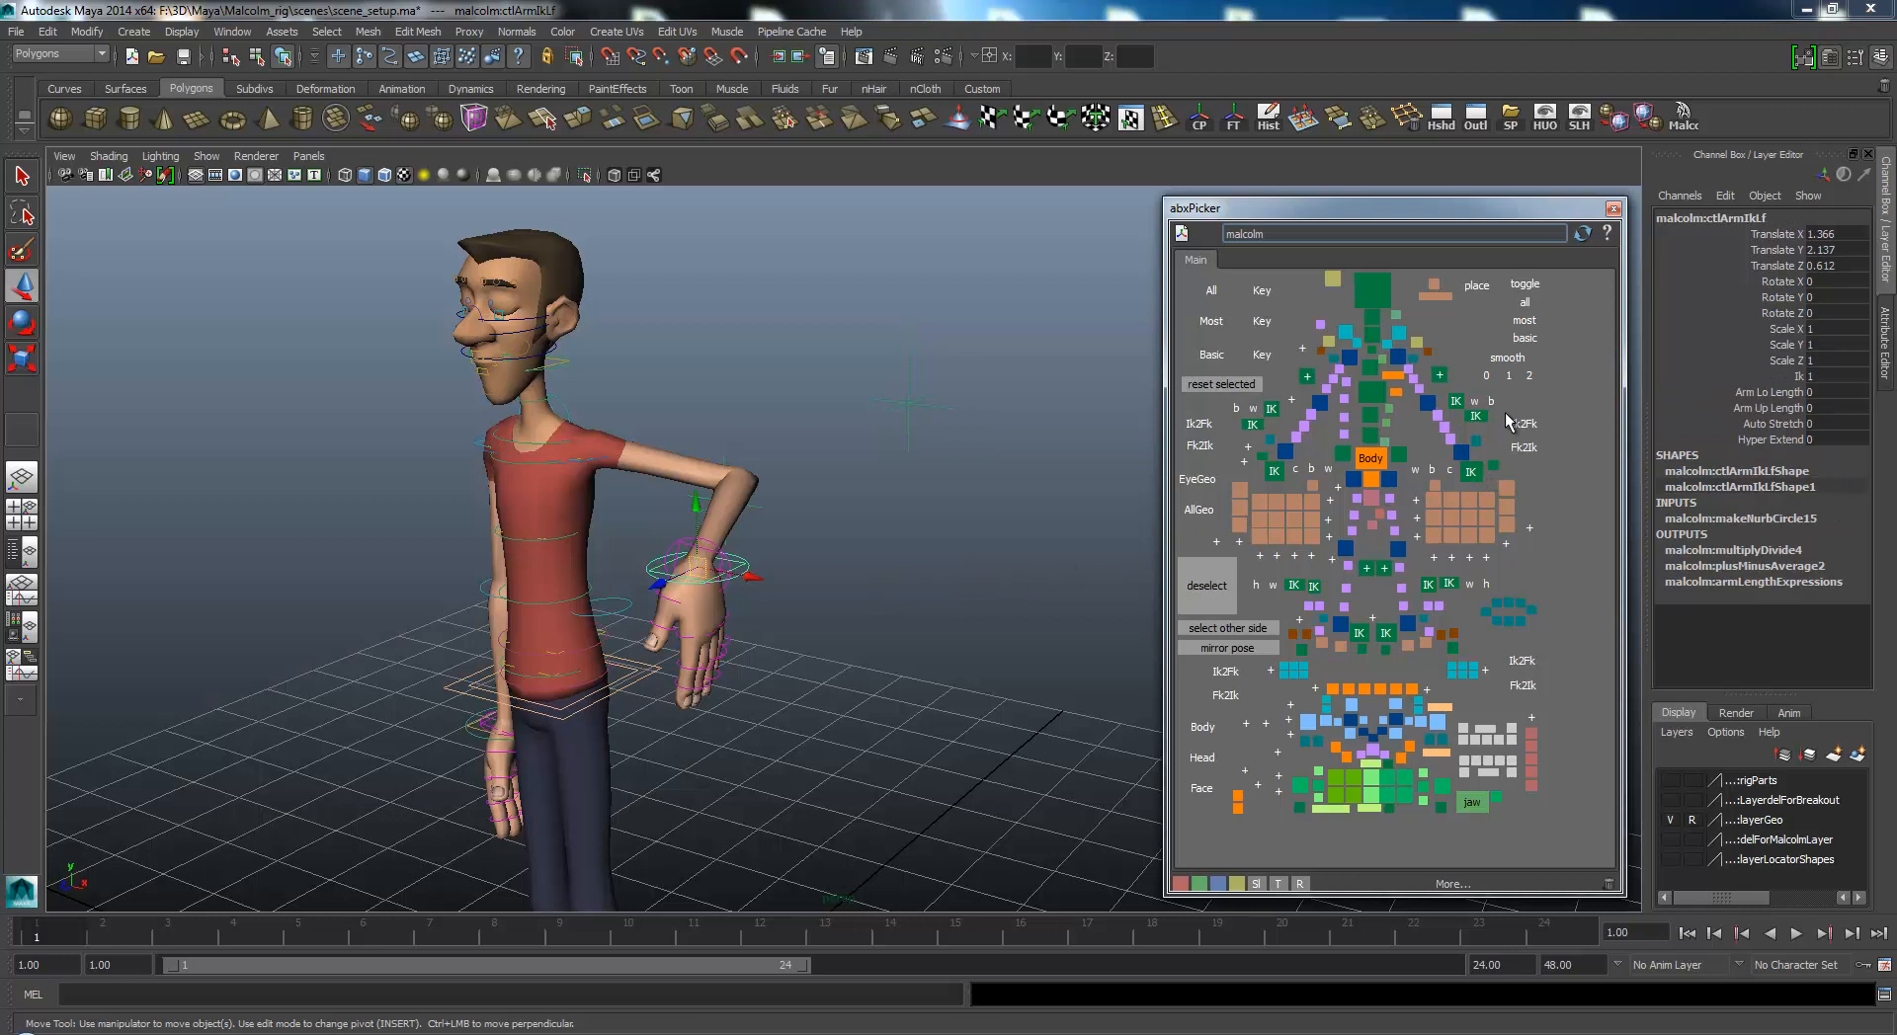
mouse_move(1798, 379)
text(0)
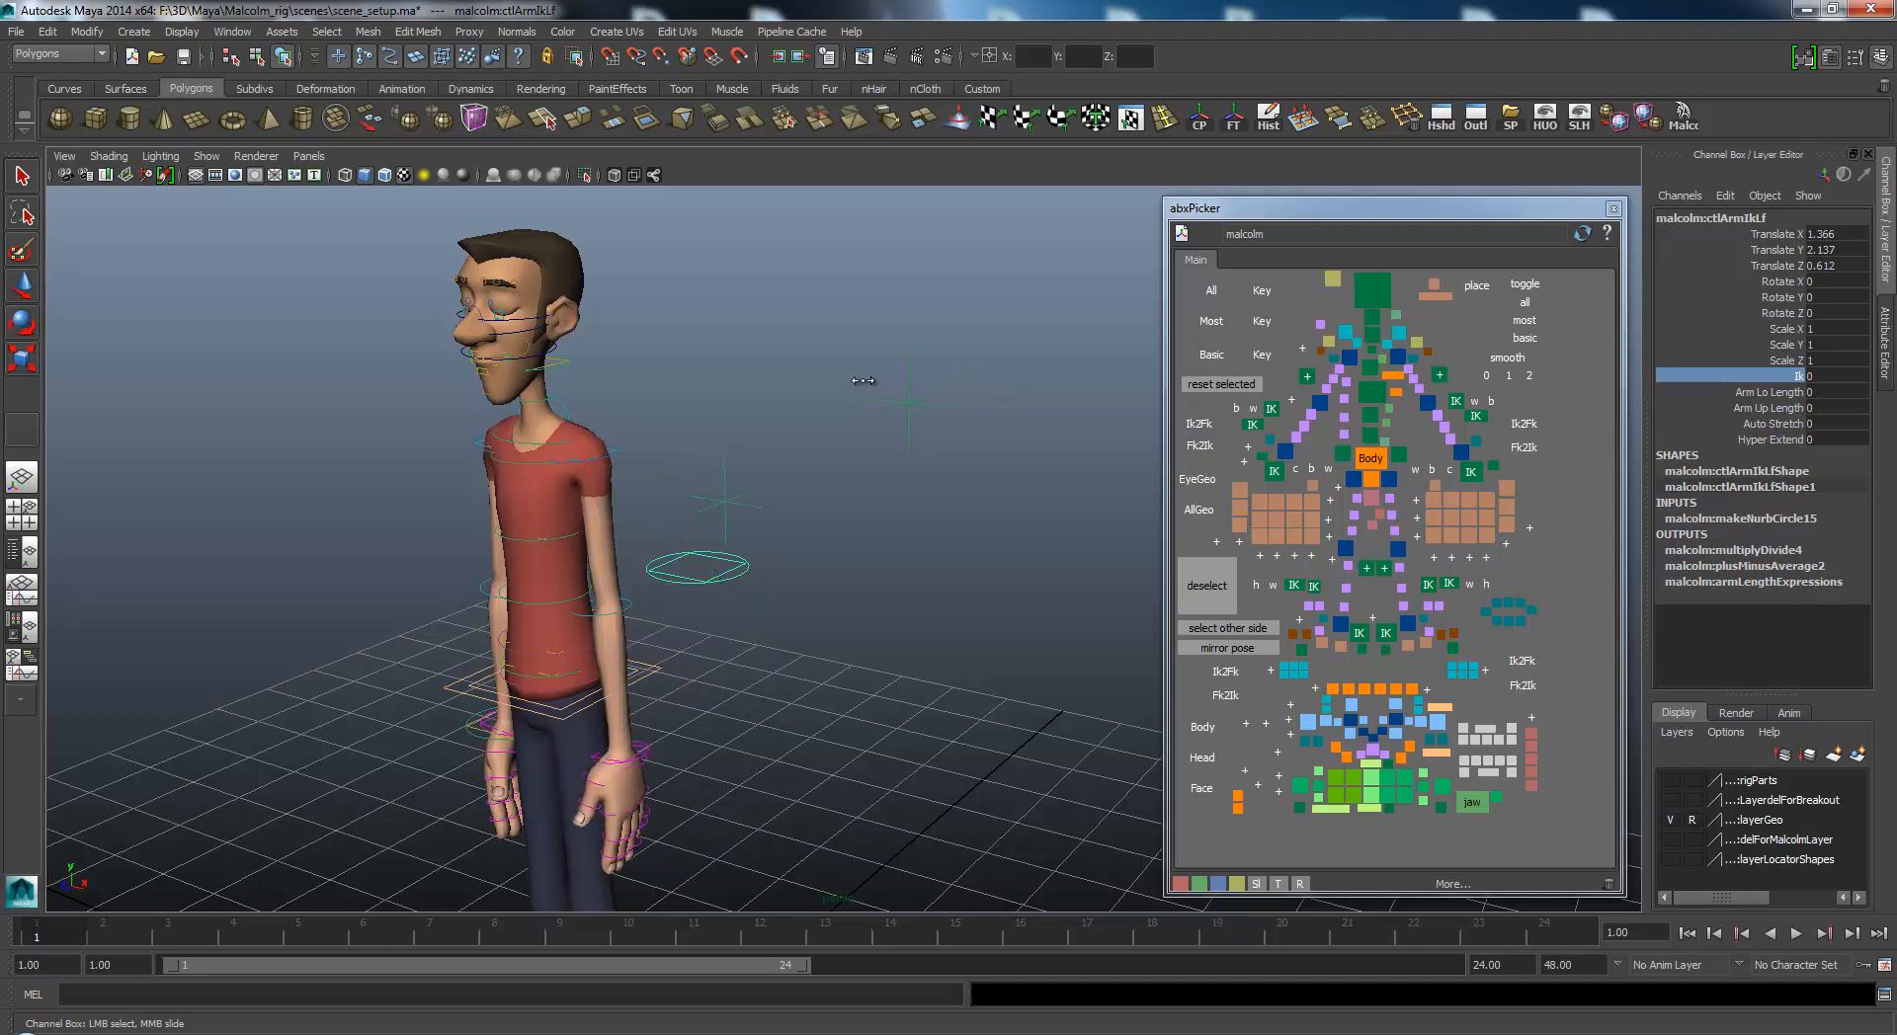
mouse_move(872, 375)
text(1)
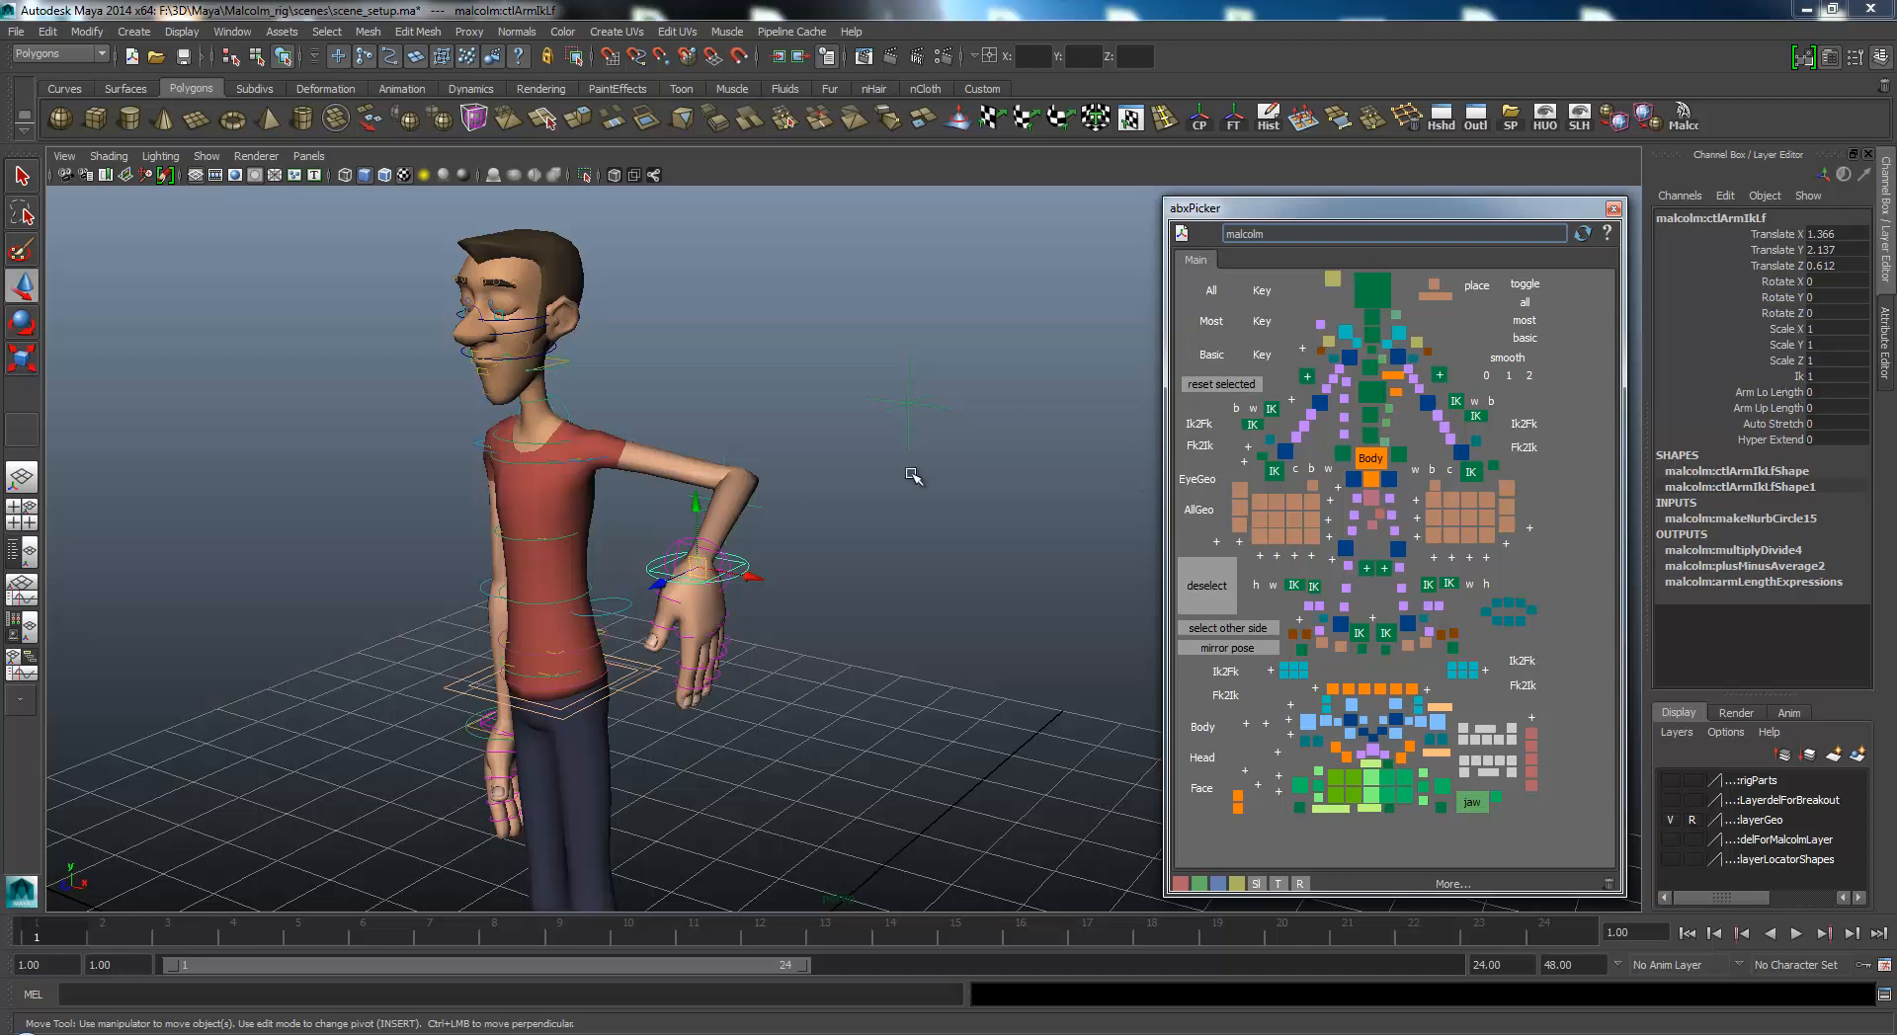
Select the left arm's IK switch attribute in the Channel Box.
click(1802, 376)
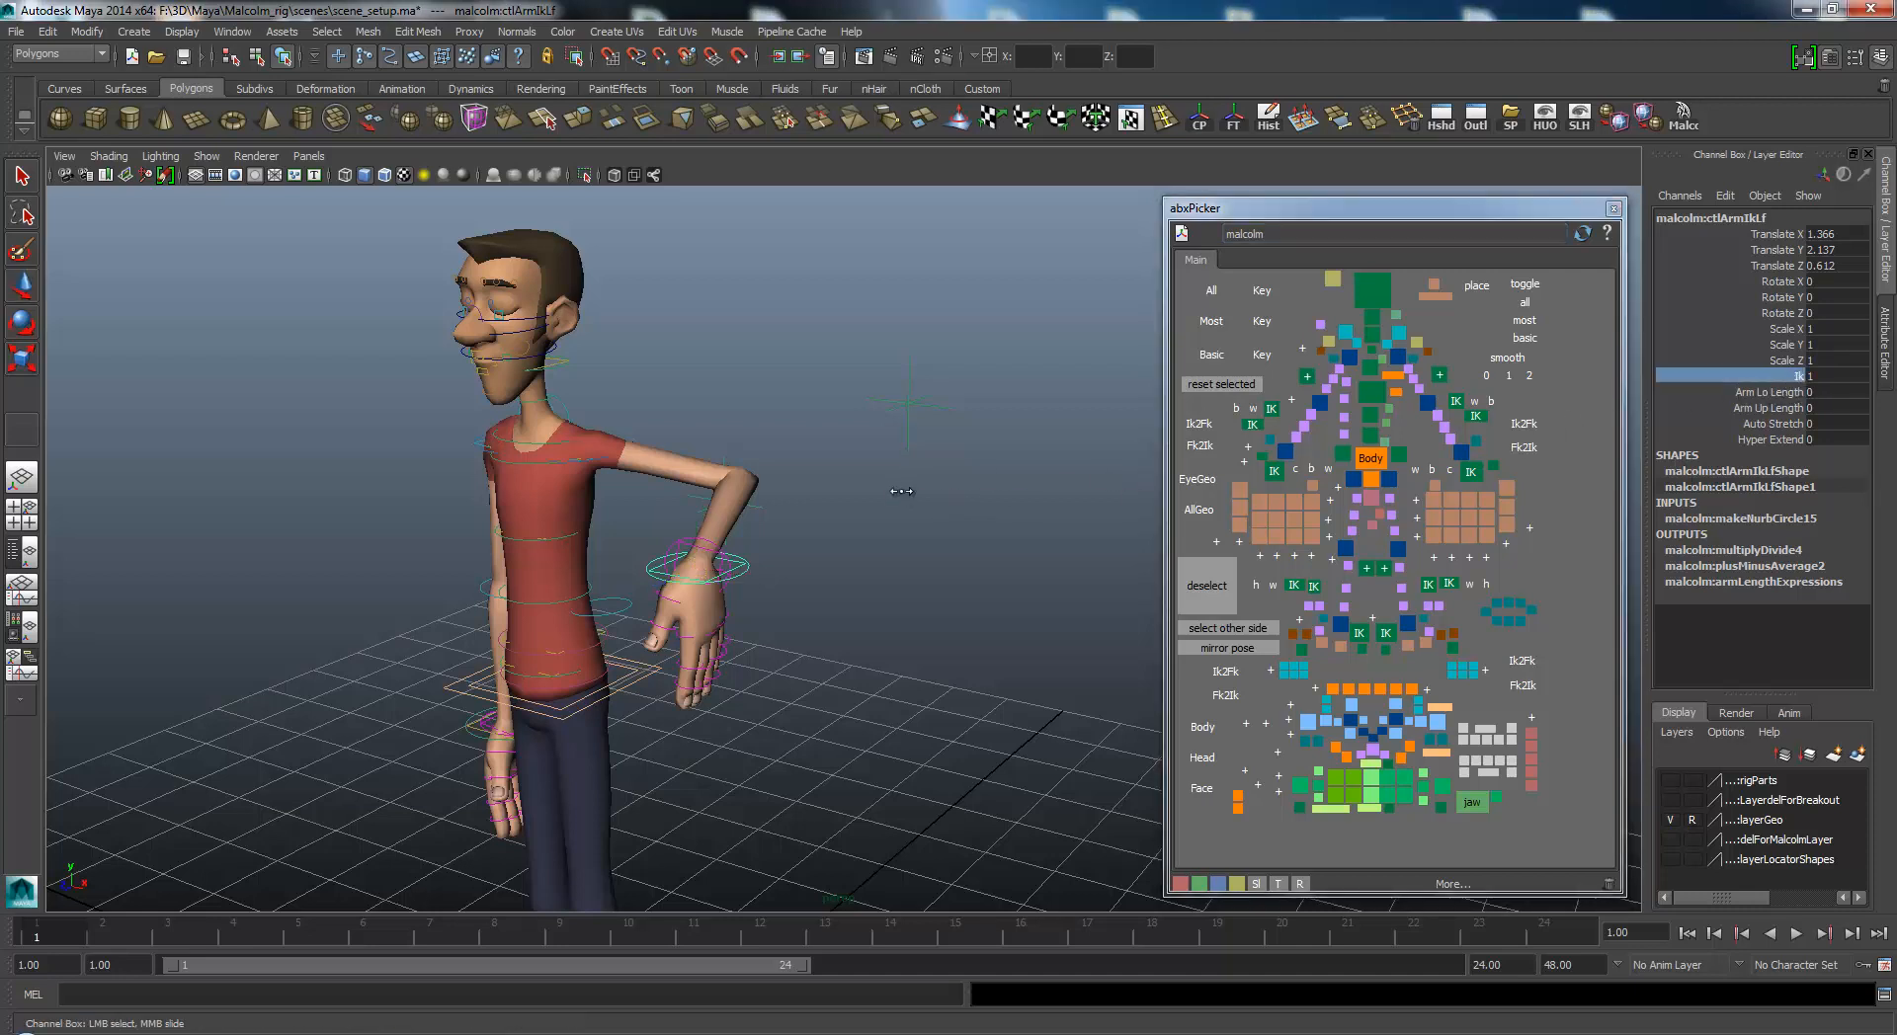
mouse_move(968, 553)
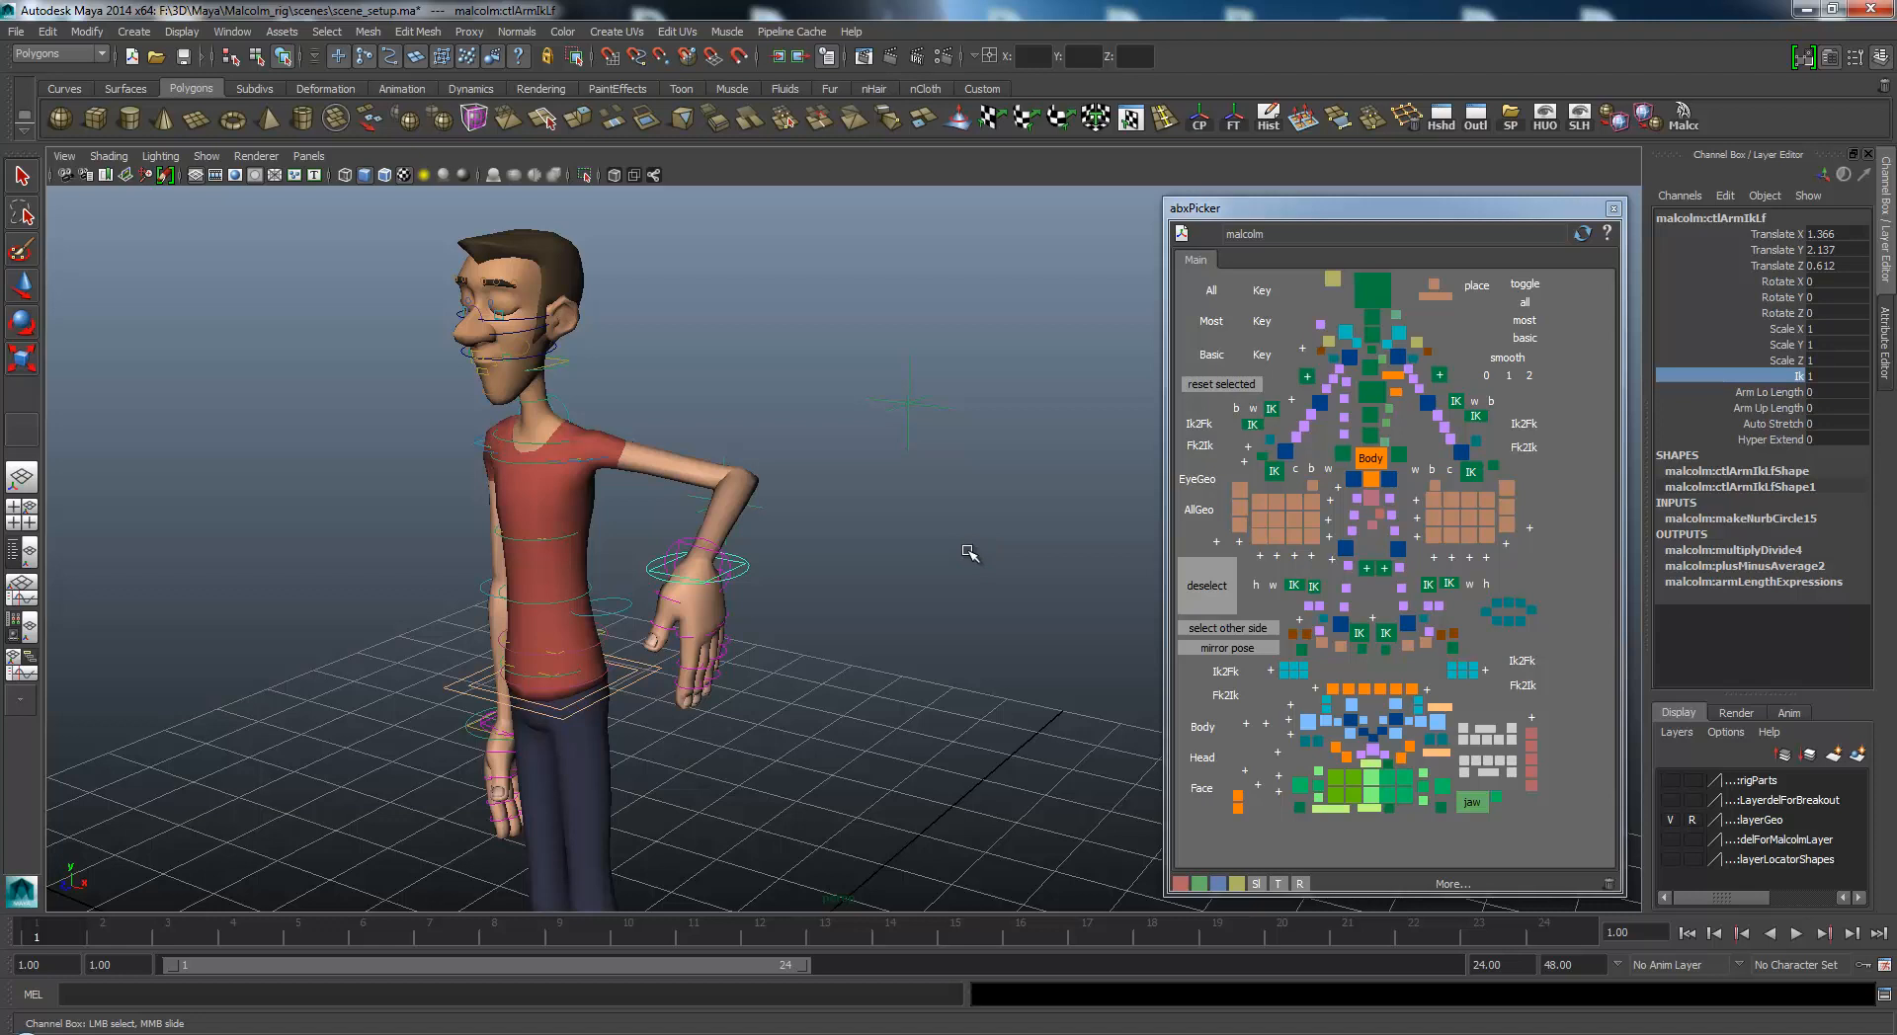
mouse_move(1443, 225)
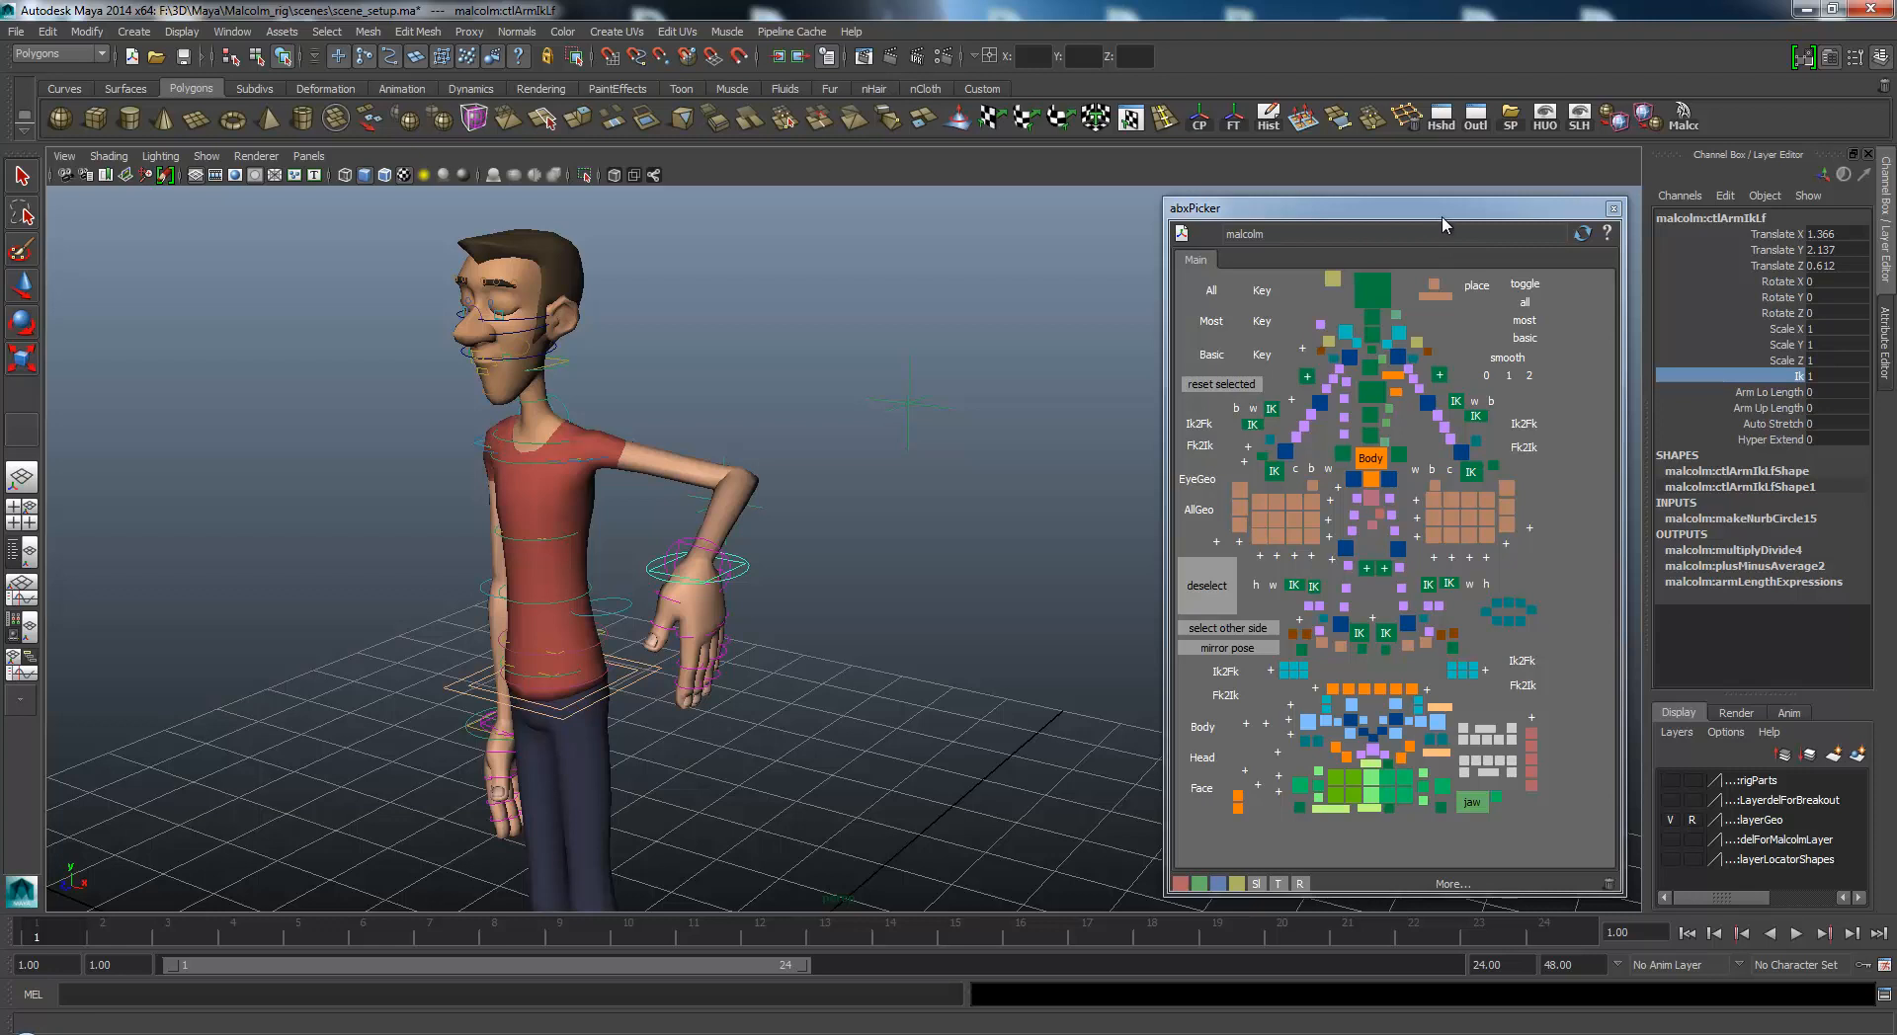
mouse_move(1519, 432)
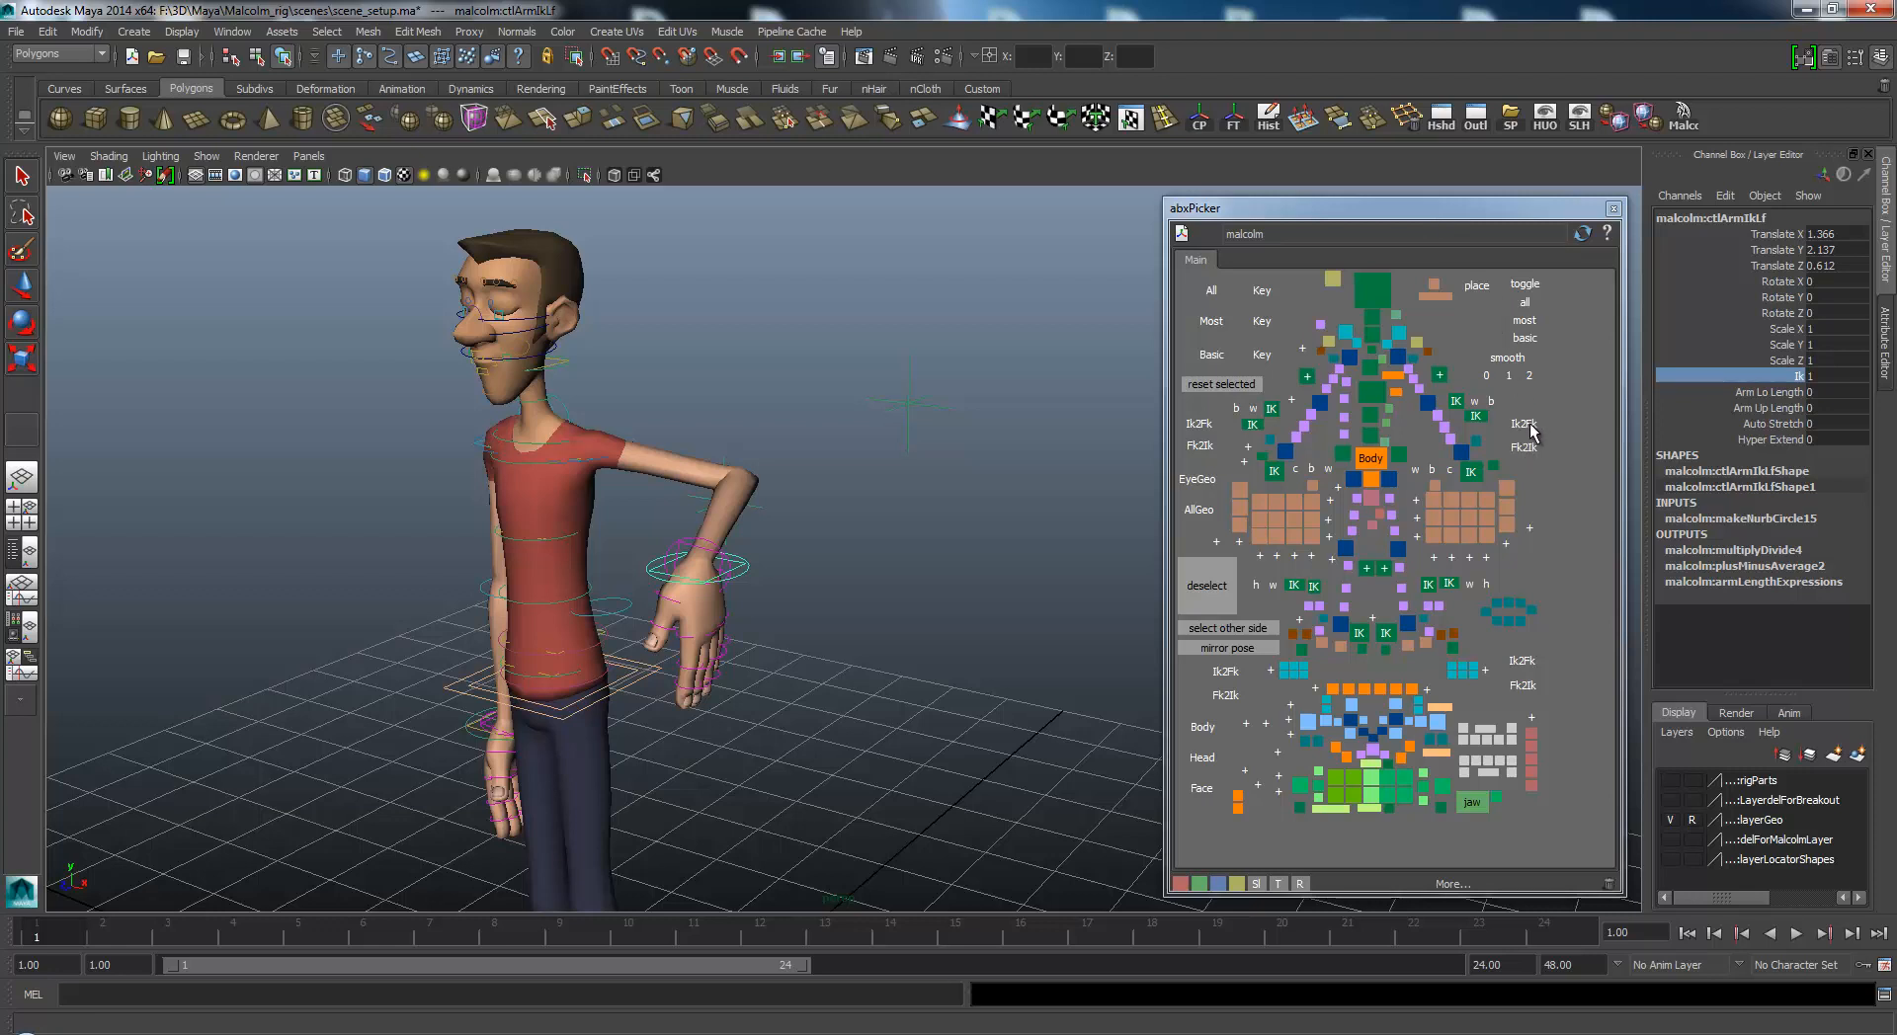
mouse_move(1528, 433)
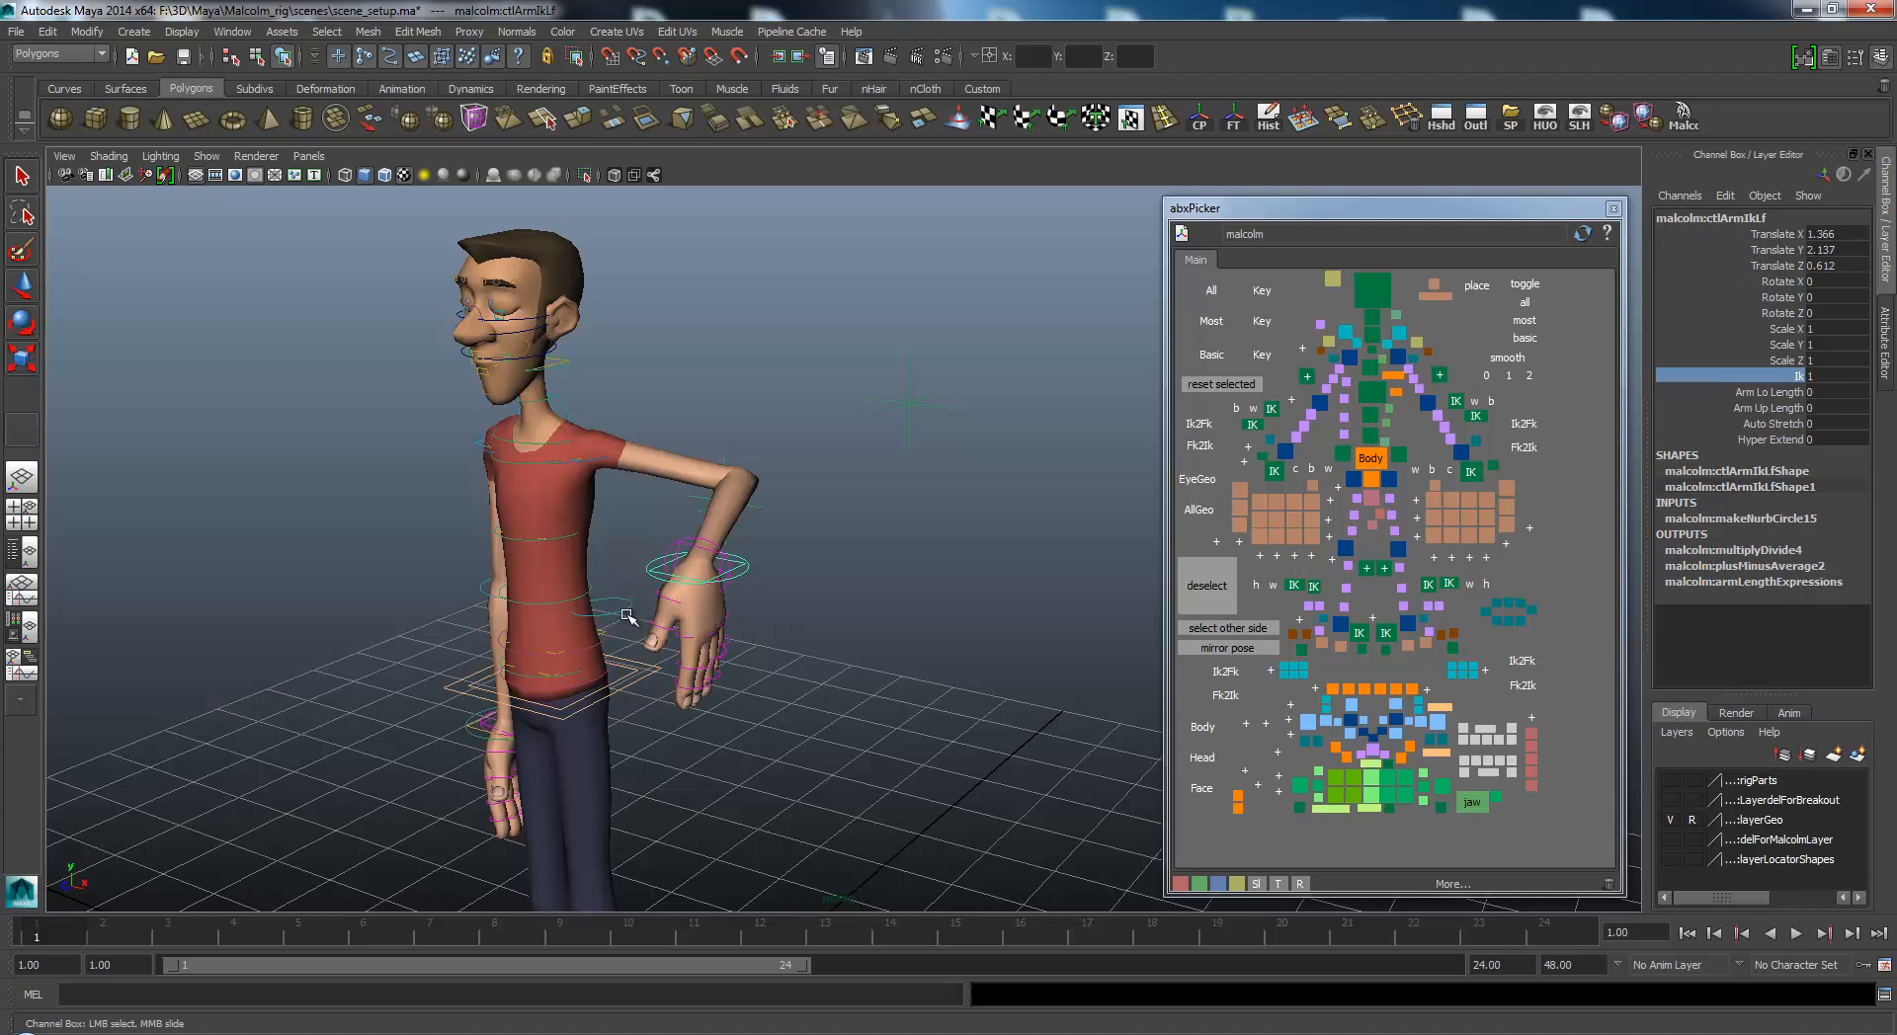
mouse_move(601, 421)
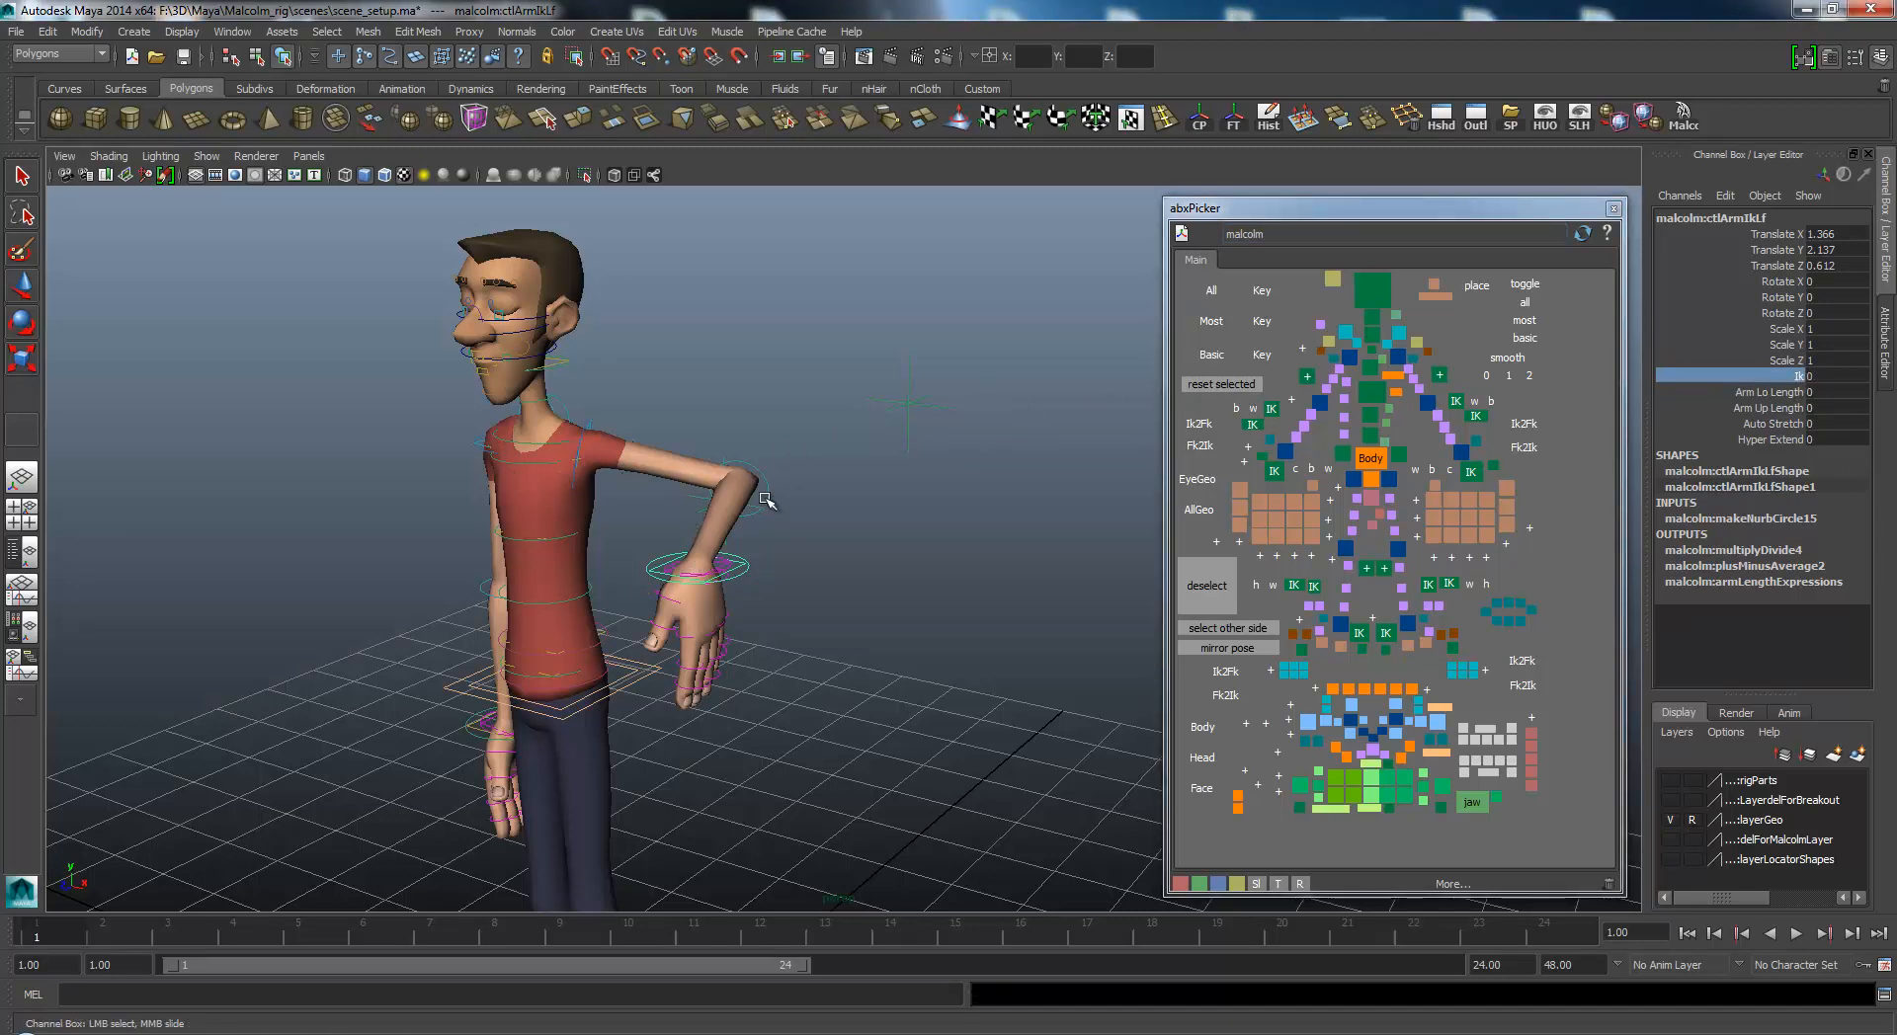
Select the left hand IK control for lowering onto the wrist.
click(1470, 472)
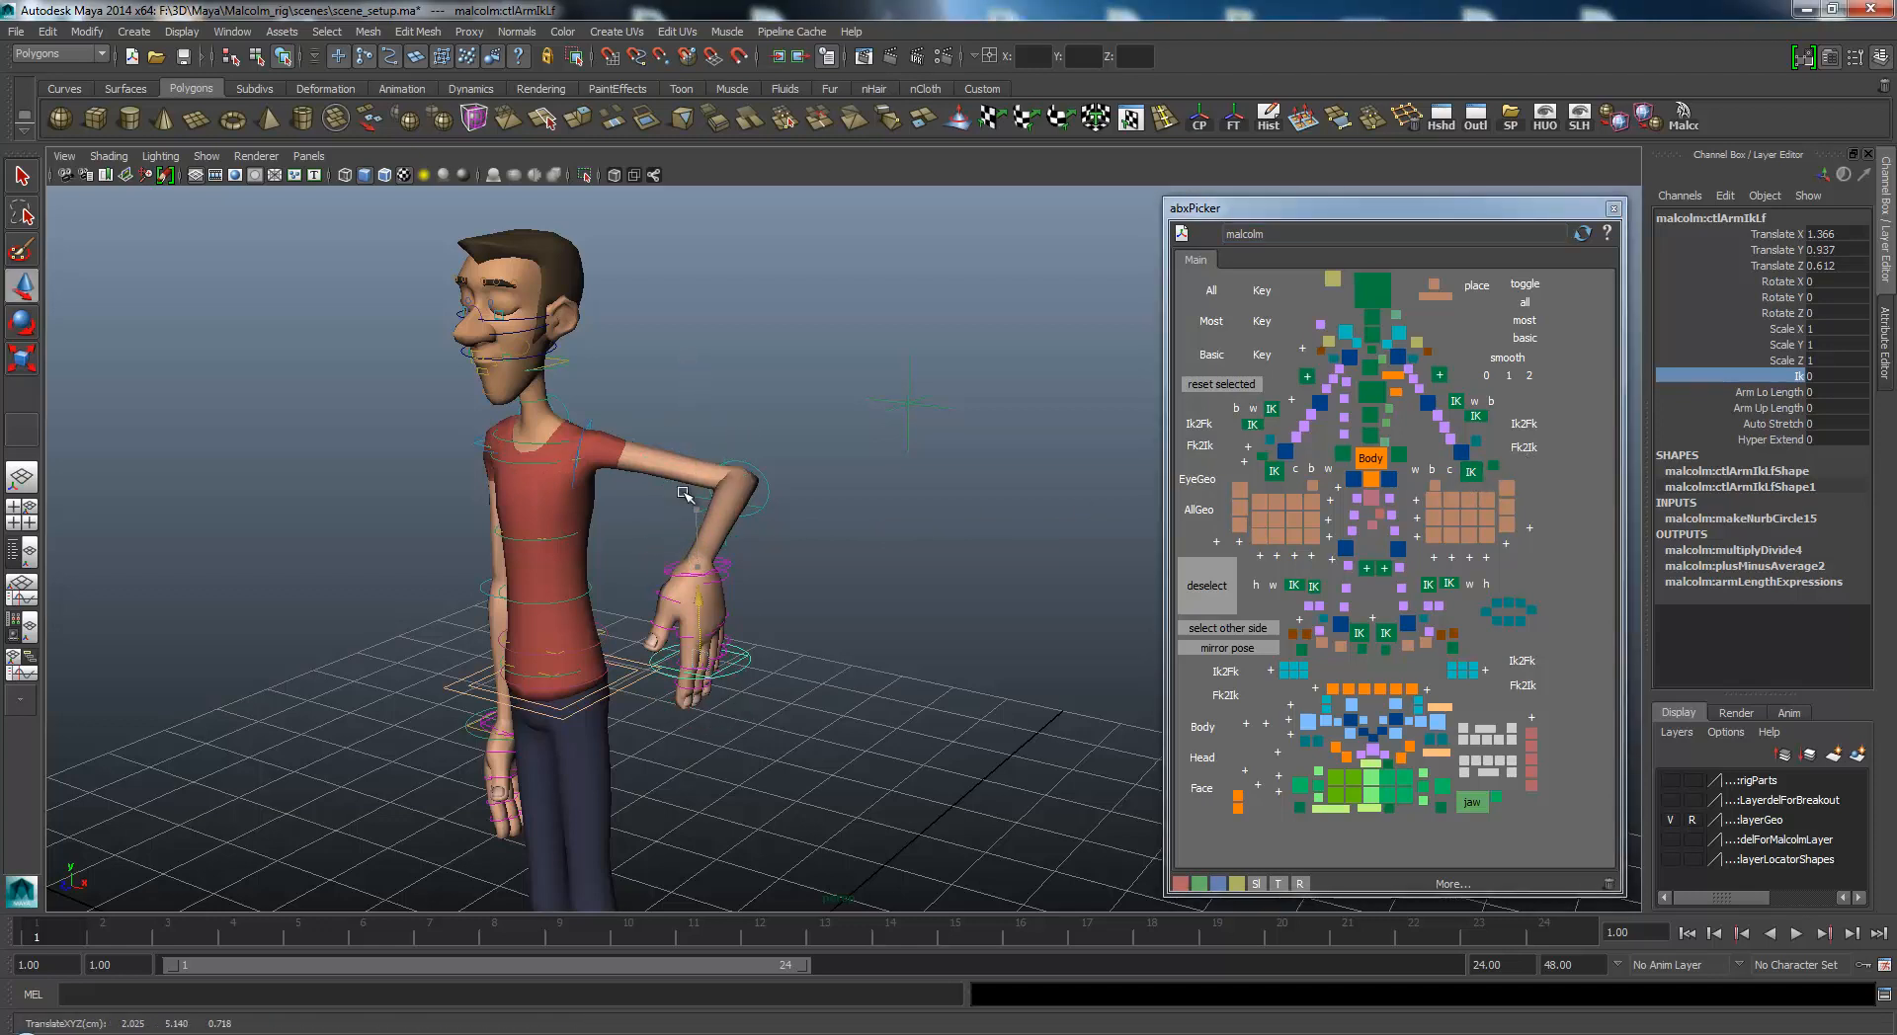
Drag the left hand IK control back up toward the wrist.
drag(690, 569, 695, 485)
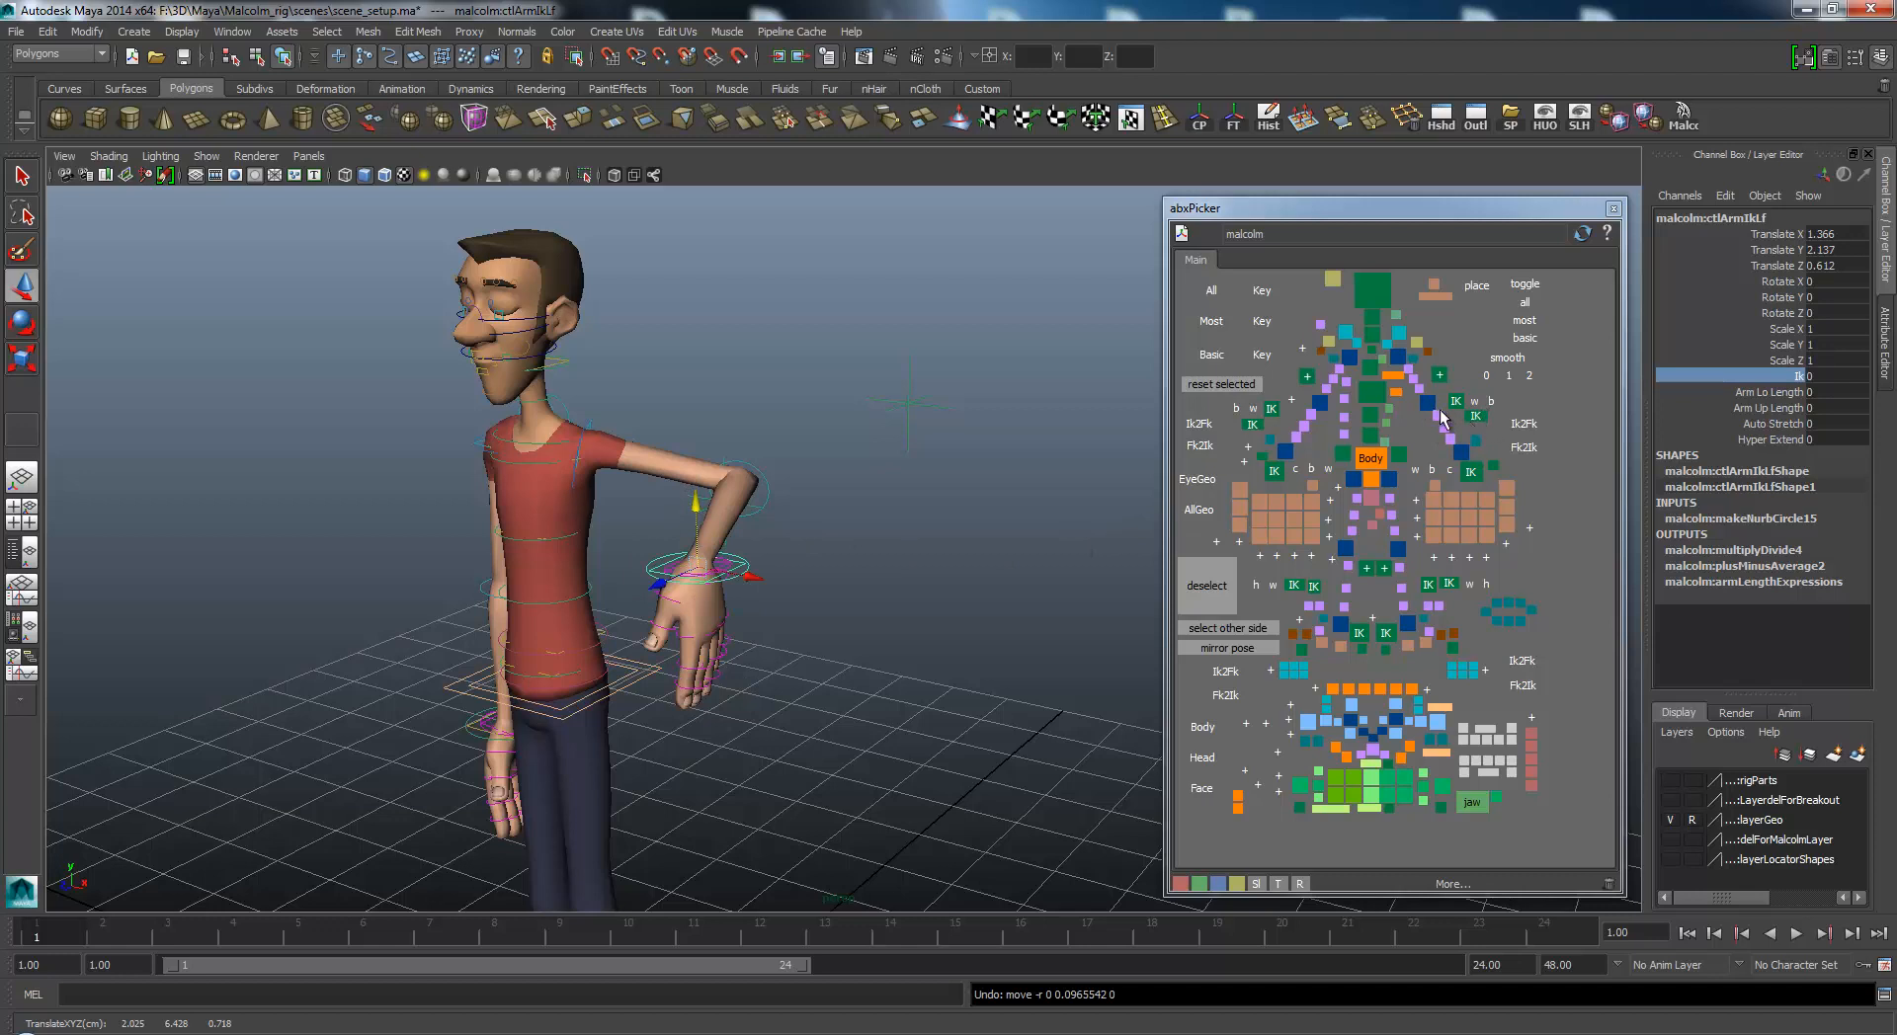
mouse_move(1397, 363)
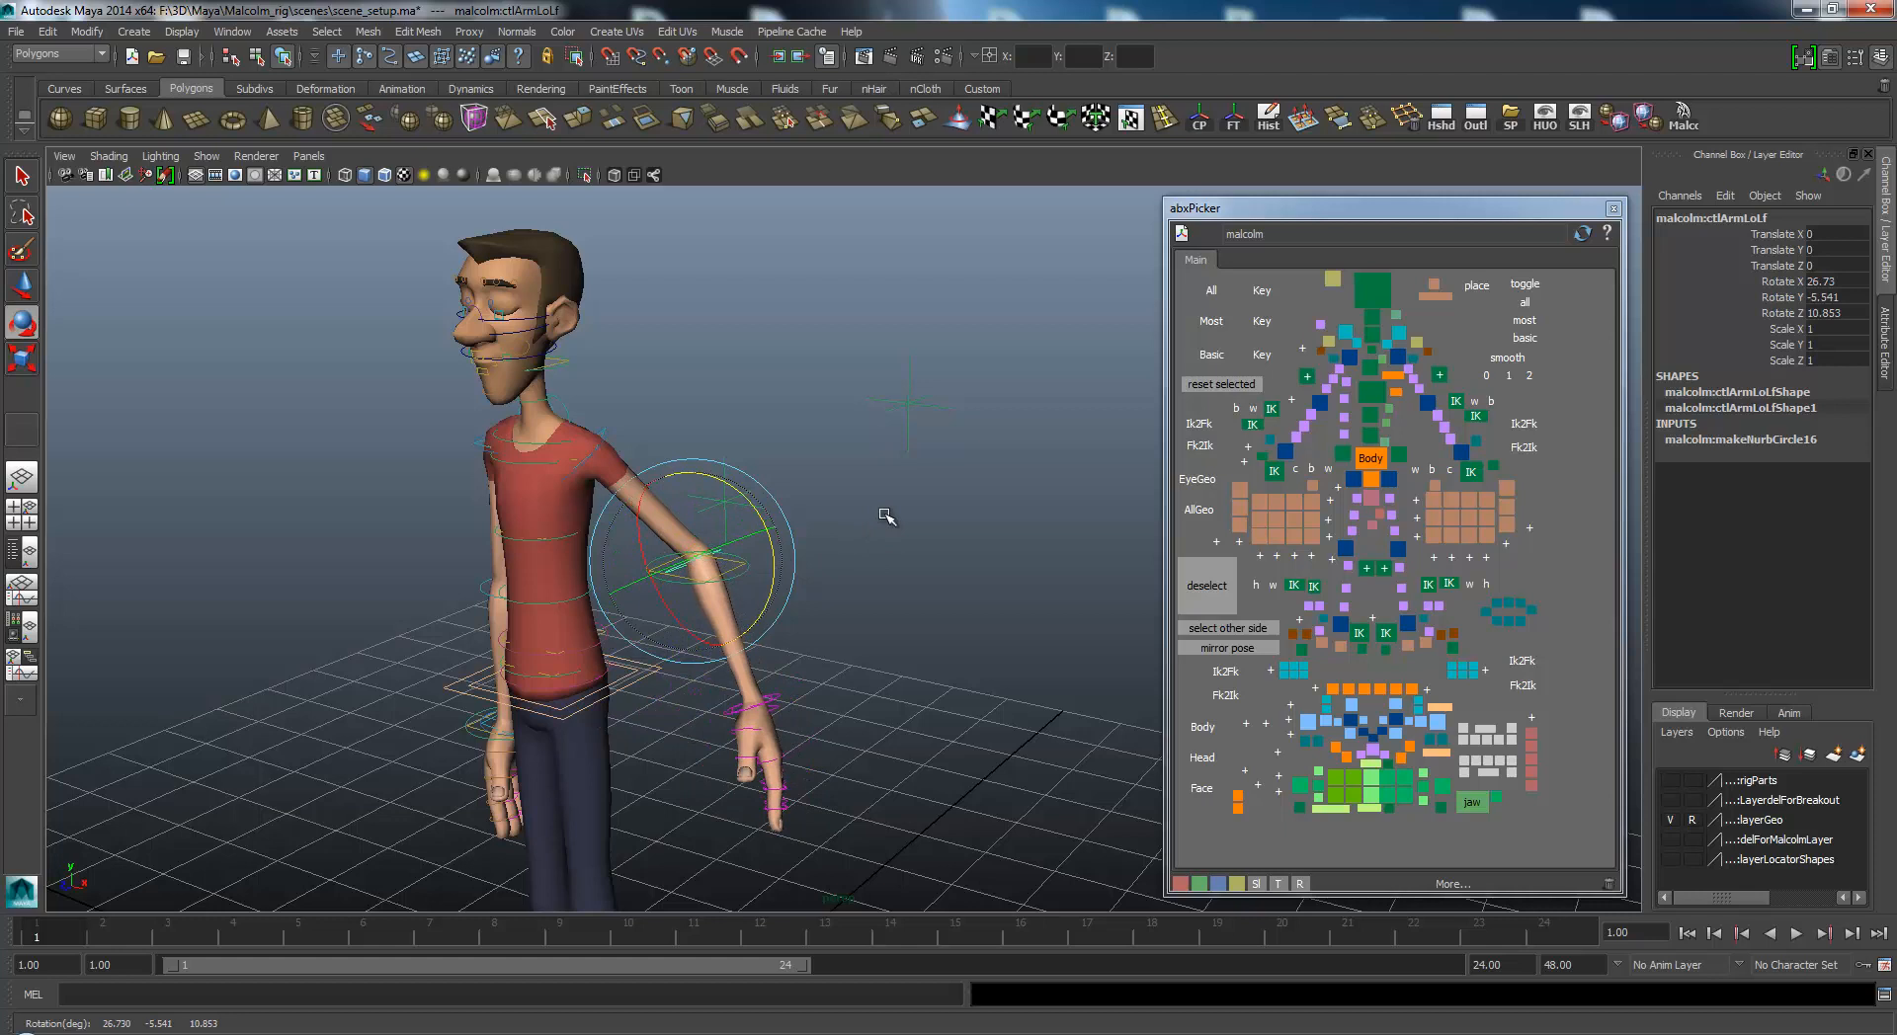
mouse_move(913, 547)
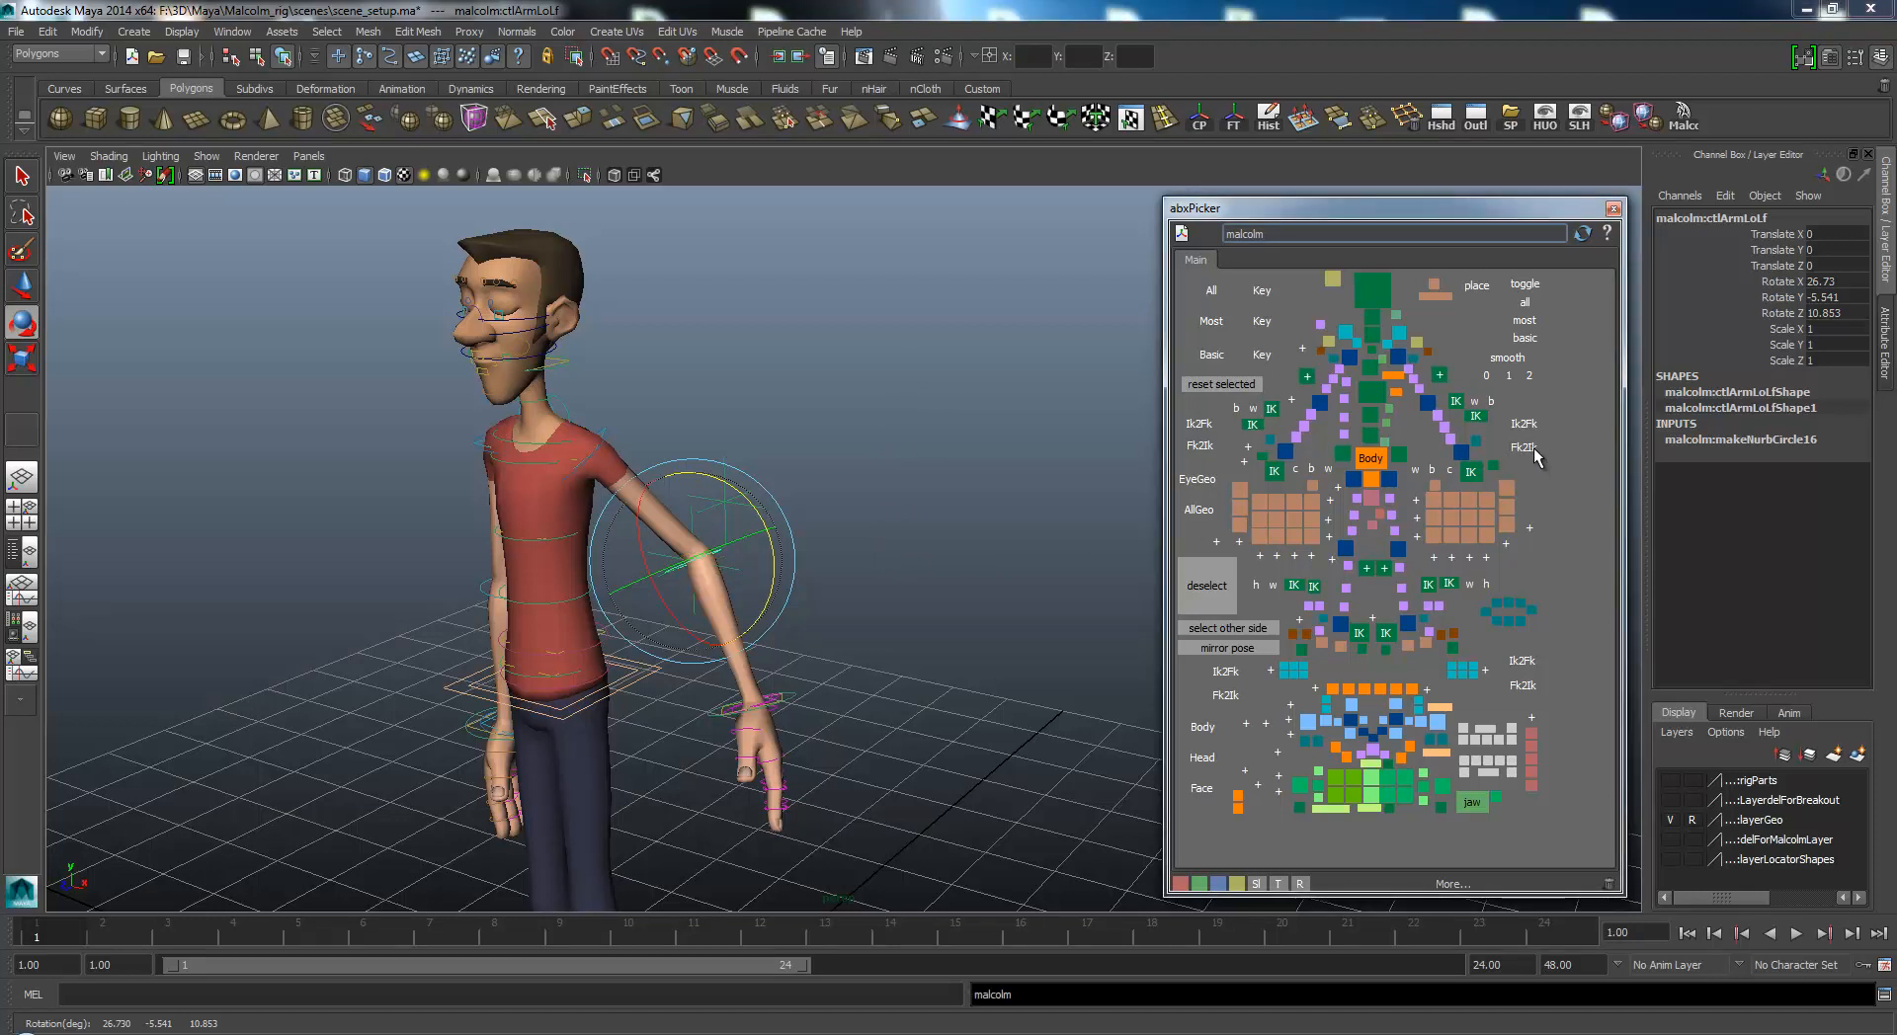
mouse_move(1530, 447)
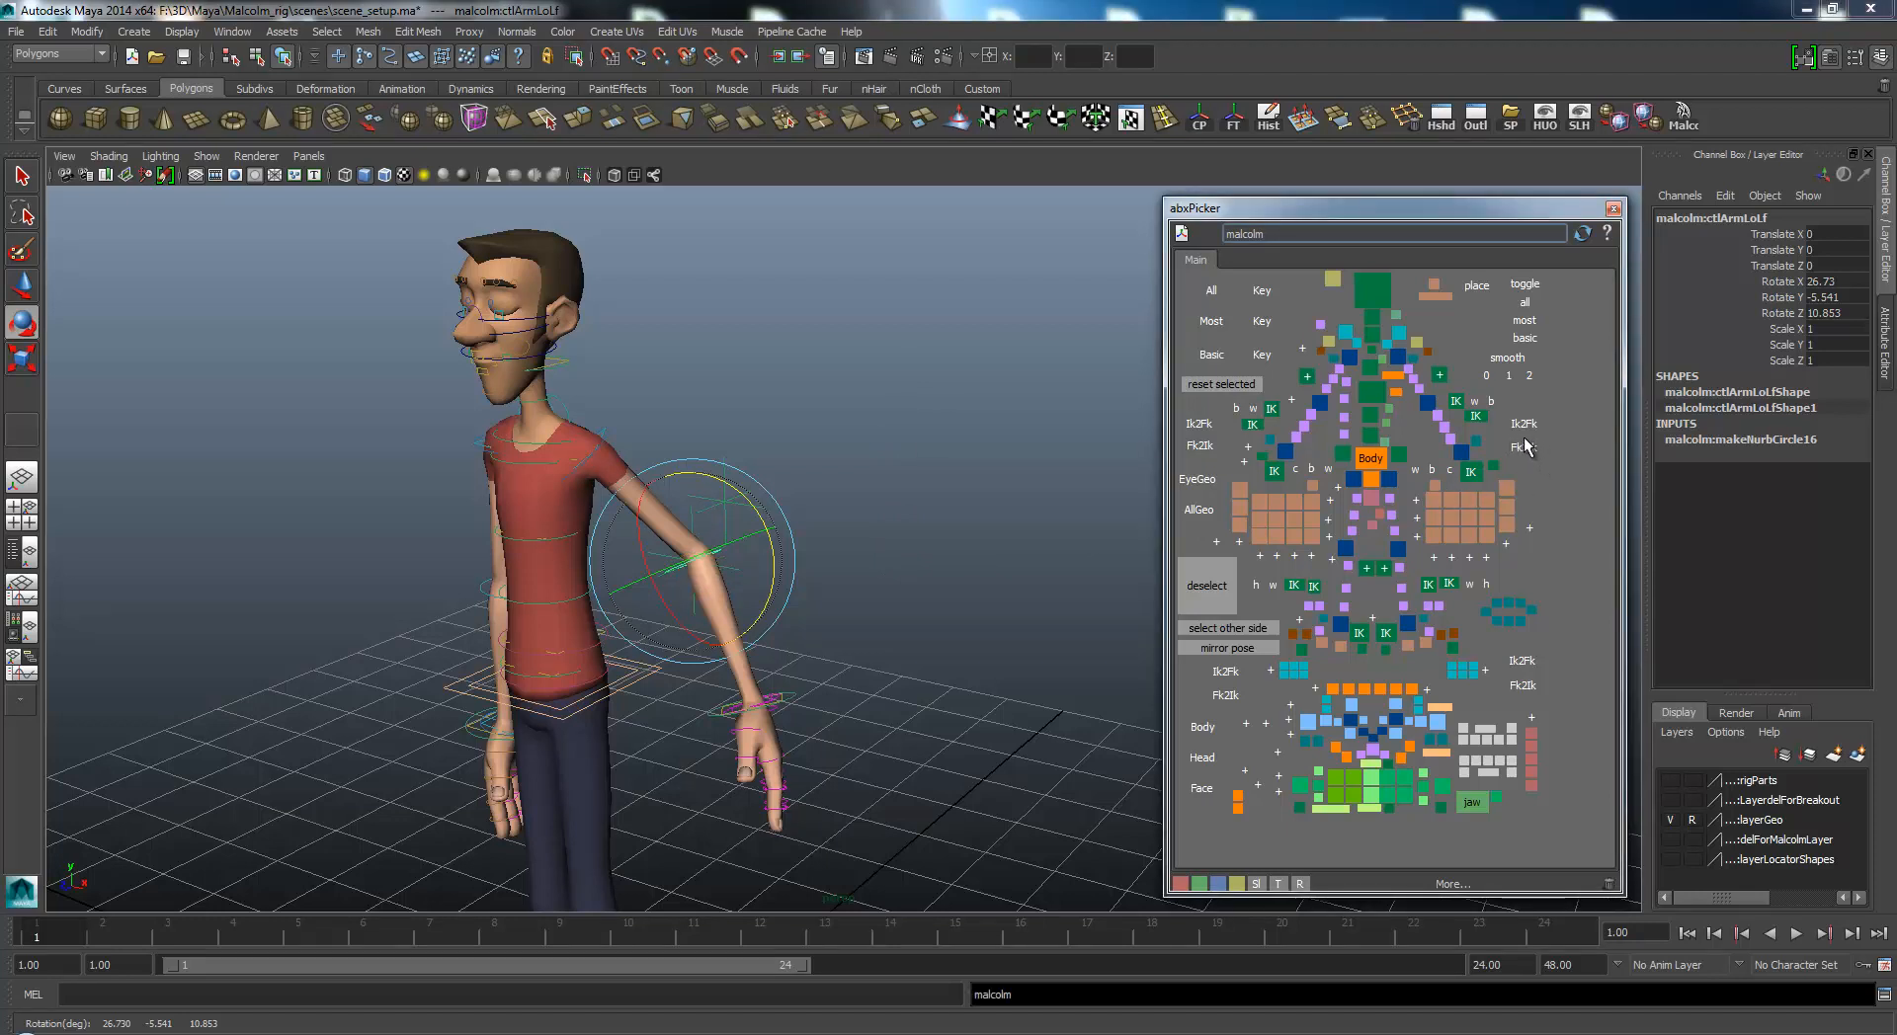
mouse_move(1555, 512)
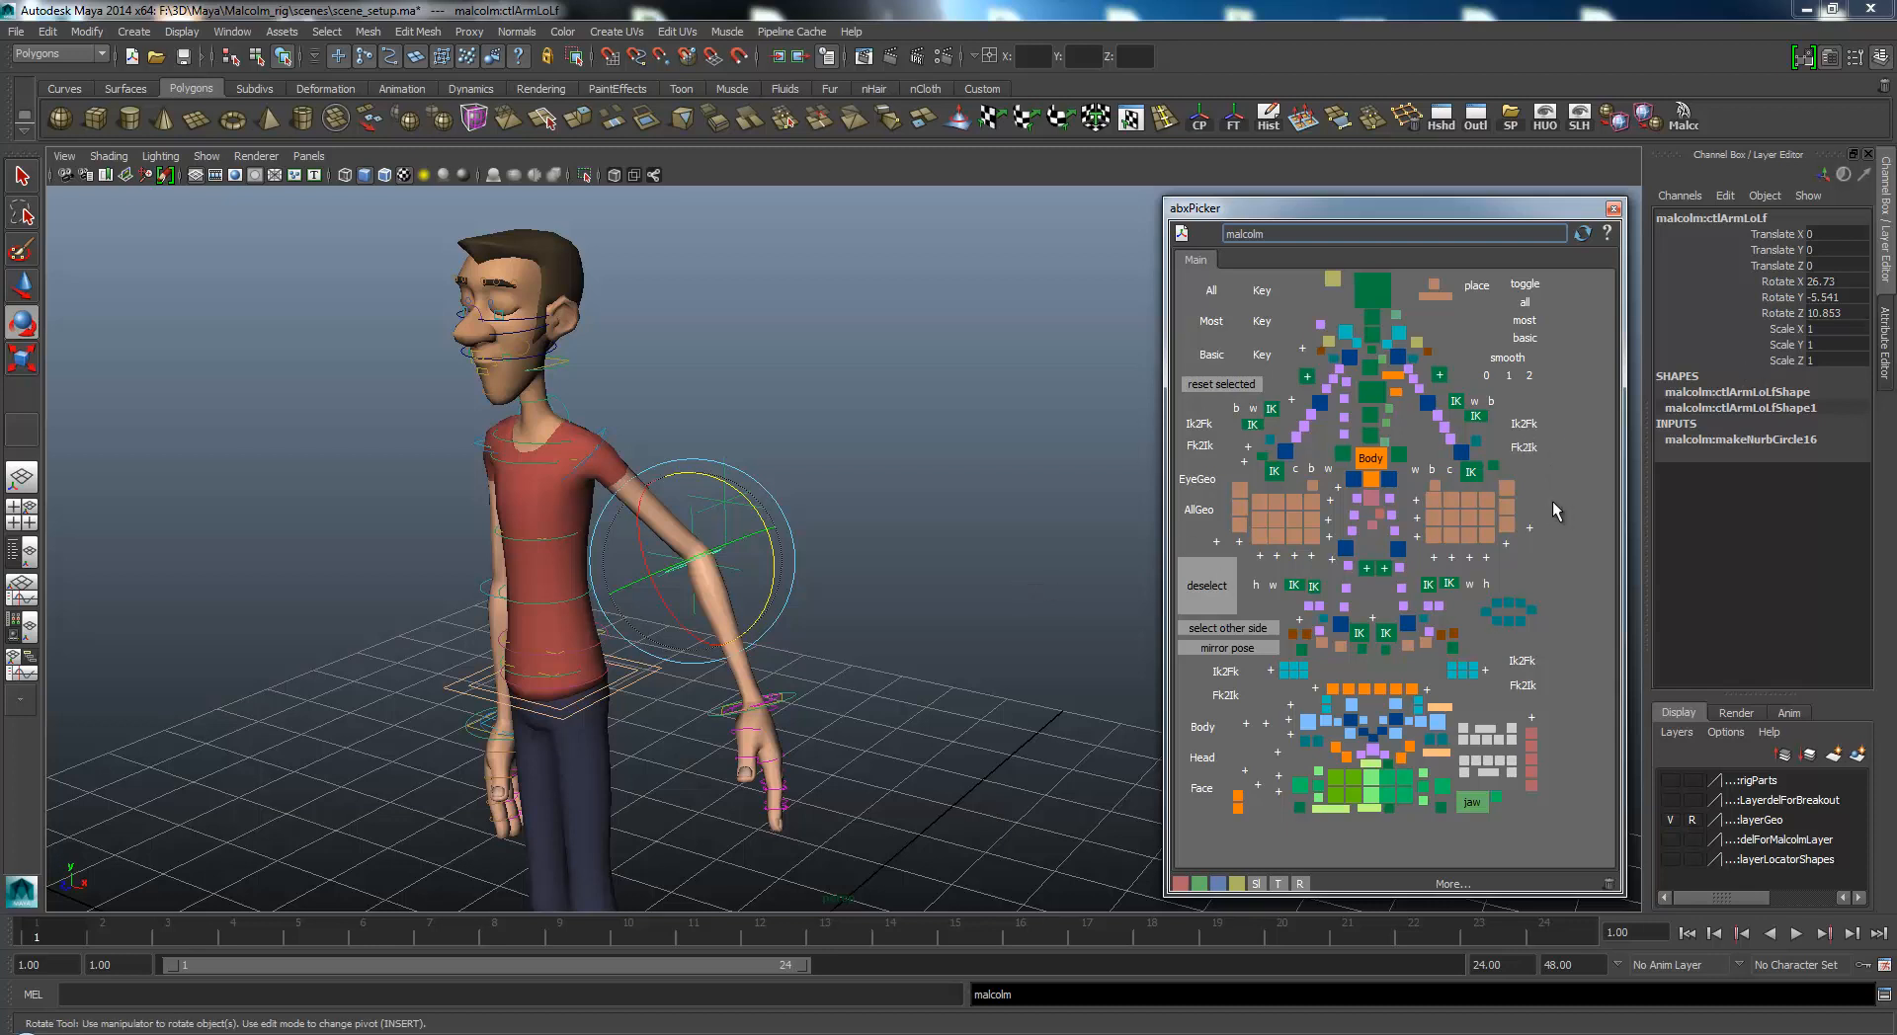